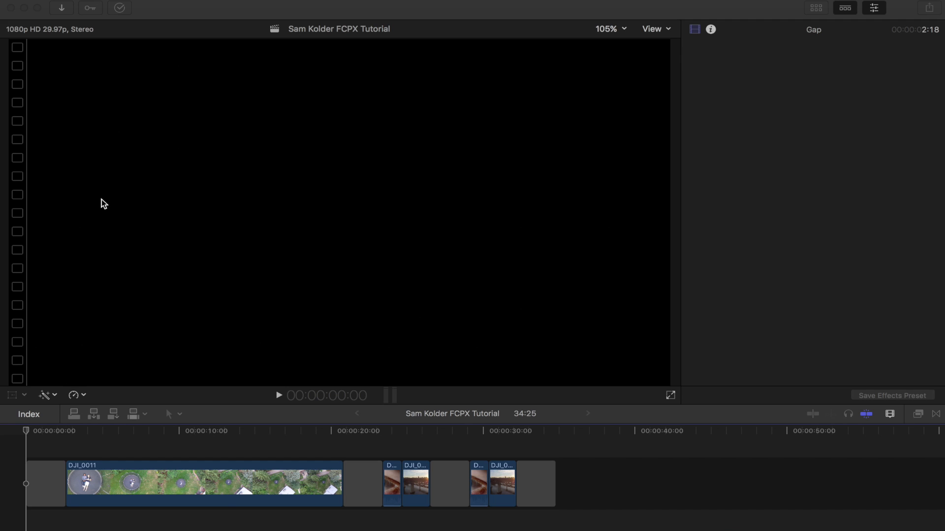
mouse_move(27, 435)
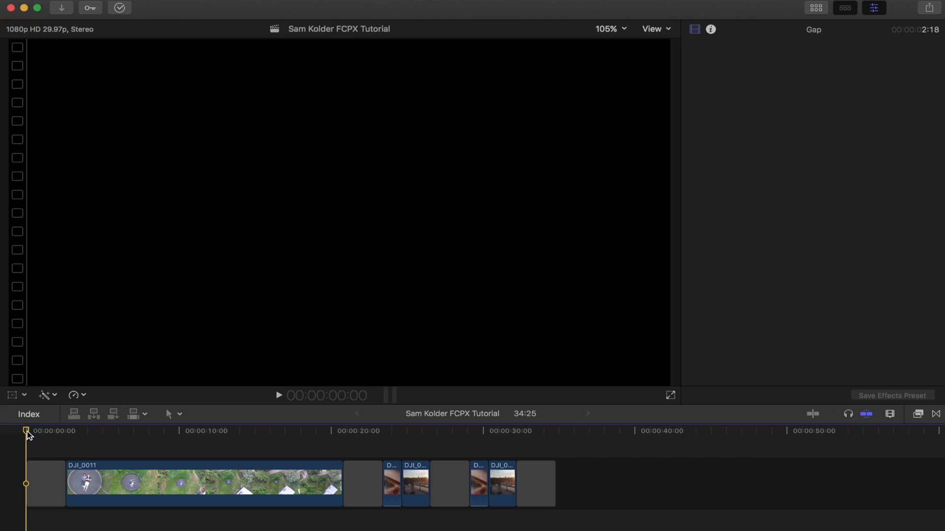
Skim to the trampoline shot and select the DJI_0011 drone clip to show its Inspector.
left_click(125, 431)
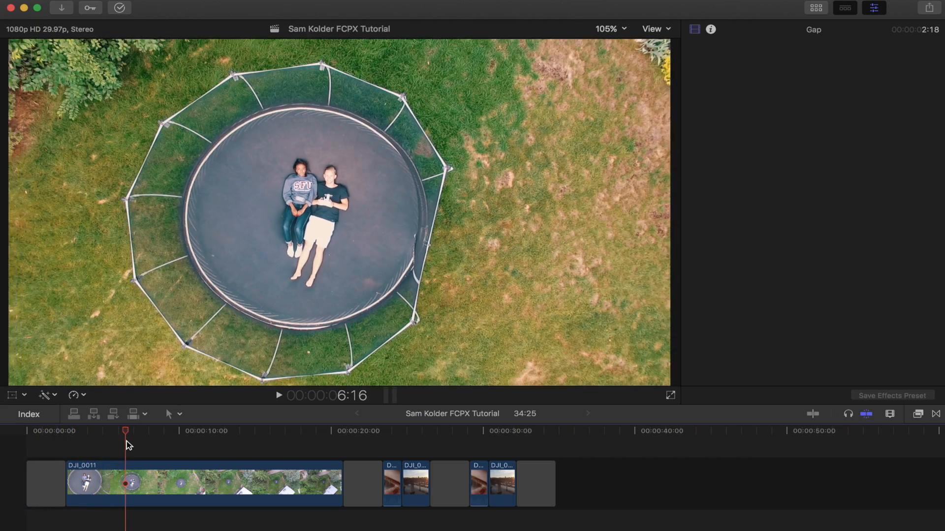
left_click(327, 432)
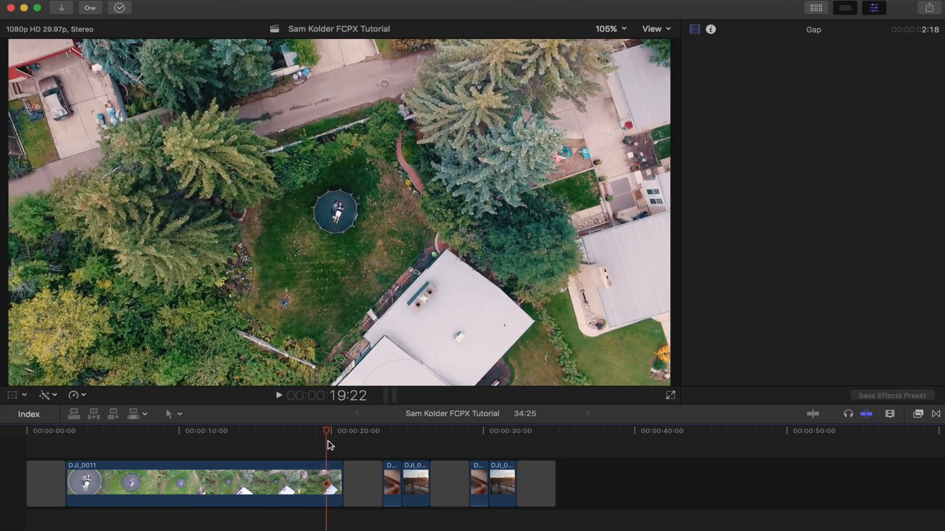
left_click(120, 431)
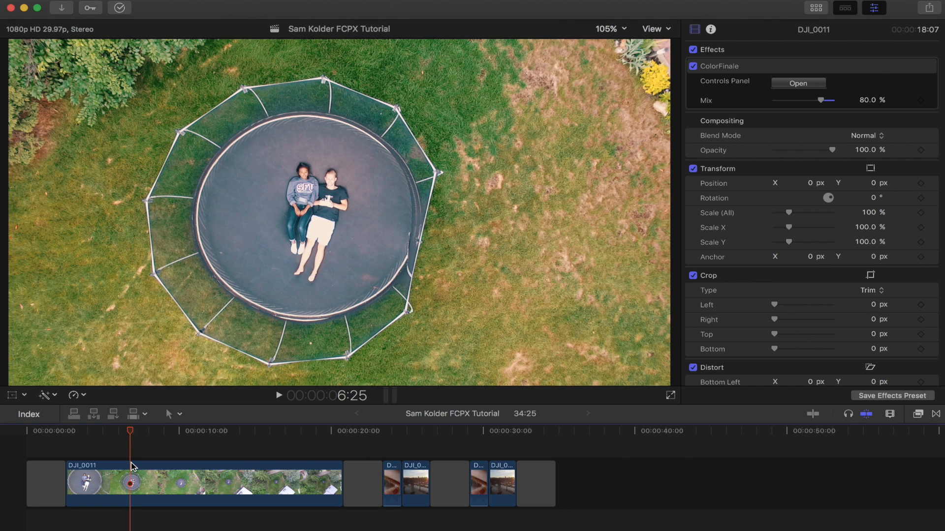
mouse_move(145, 509)
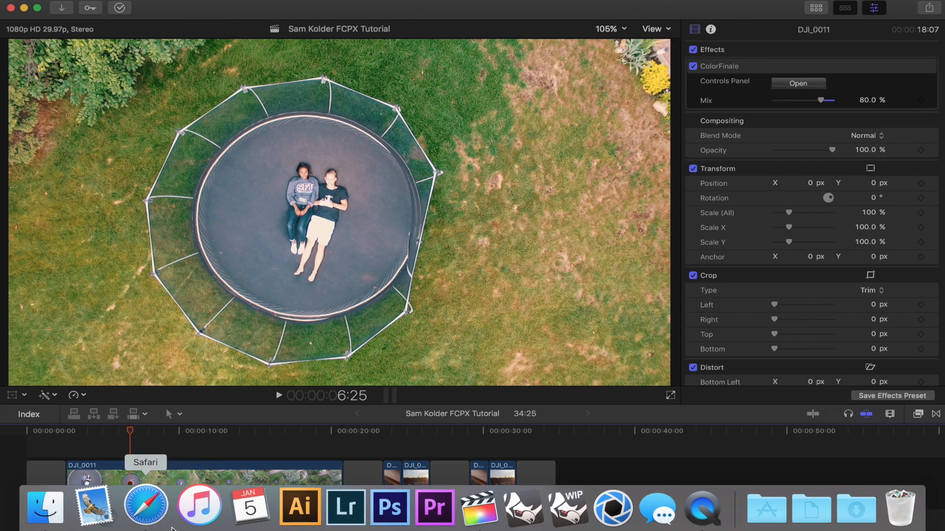
mouse_move(148, 522)
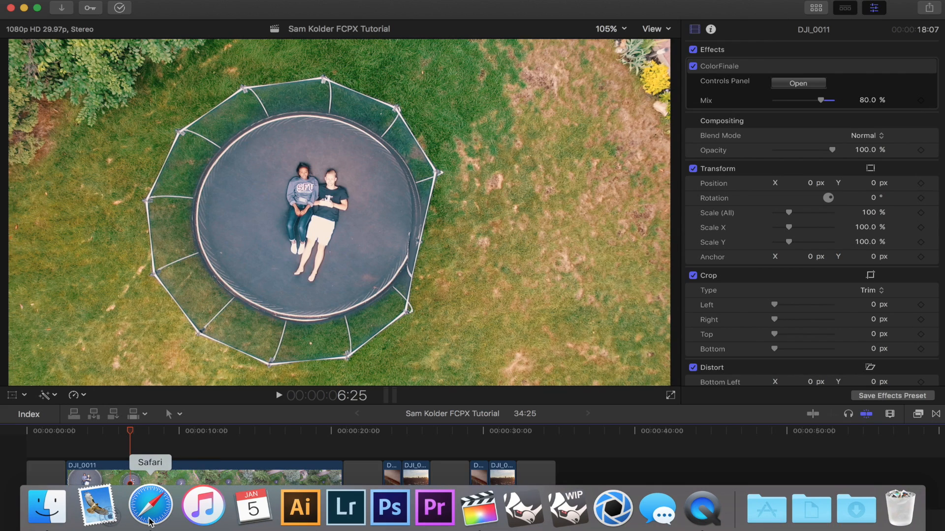
Switch to Safari showing the Chung Dha site's FCPX Luma Fade post.
left_click(149, 507)
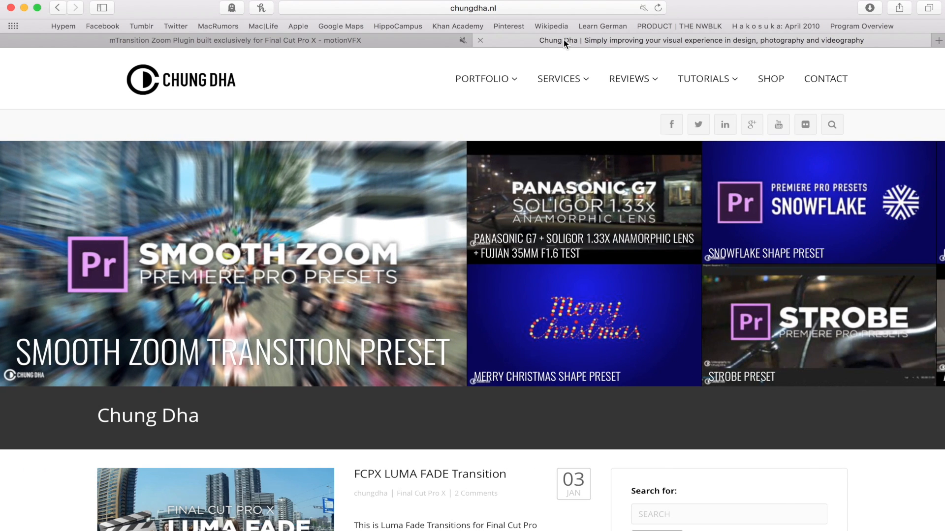
mouse_move(463, 508)
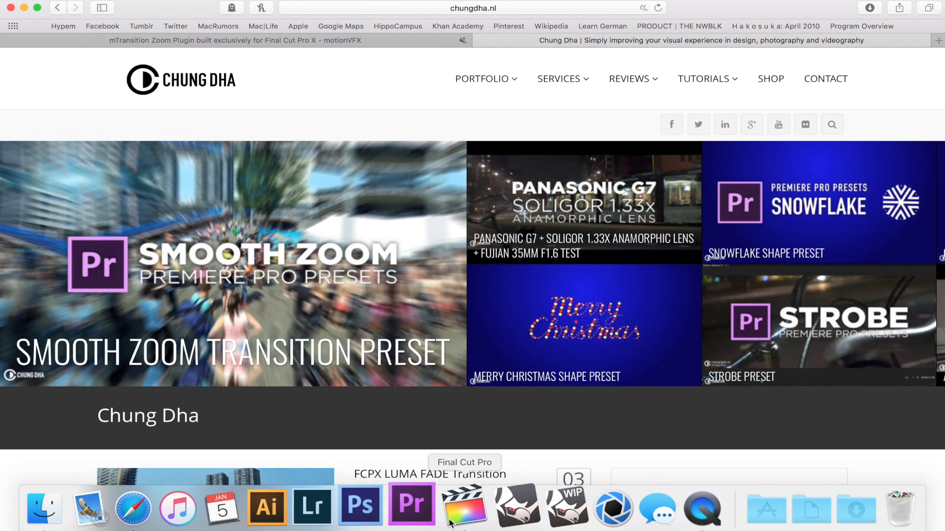
Return to Final Cut Pro, blade DJI_0011 at the trampoline shot and select the first piece.
left_click(463, 505)
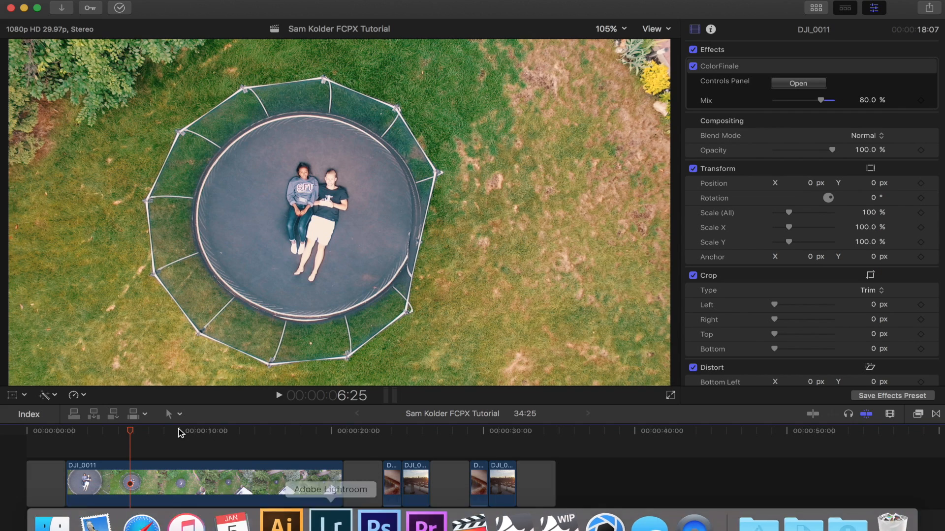
mouse_move(131, 437)
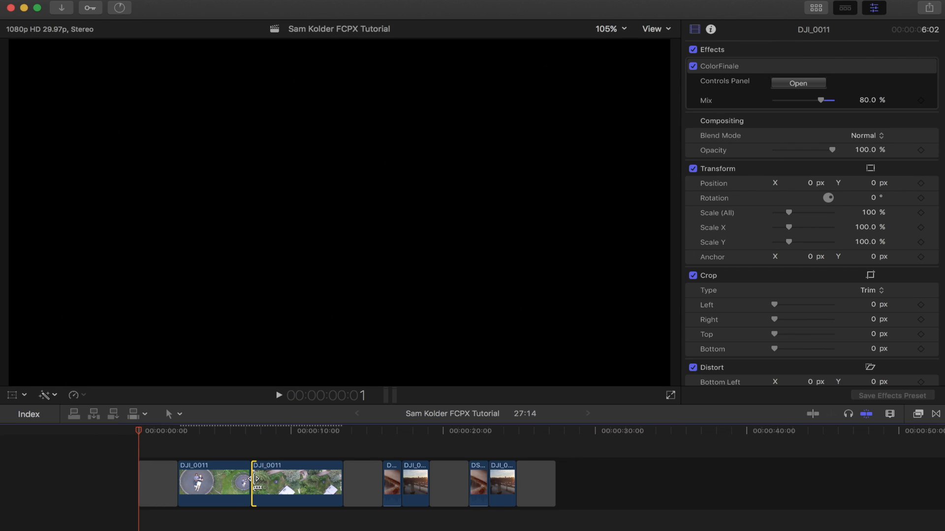
left_click(236, 431)
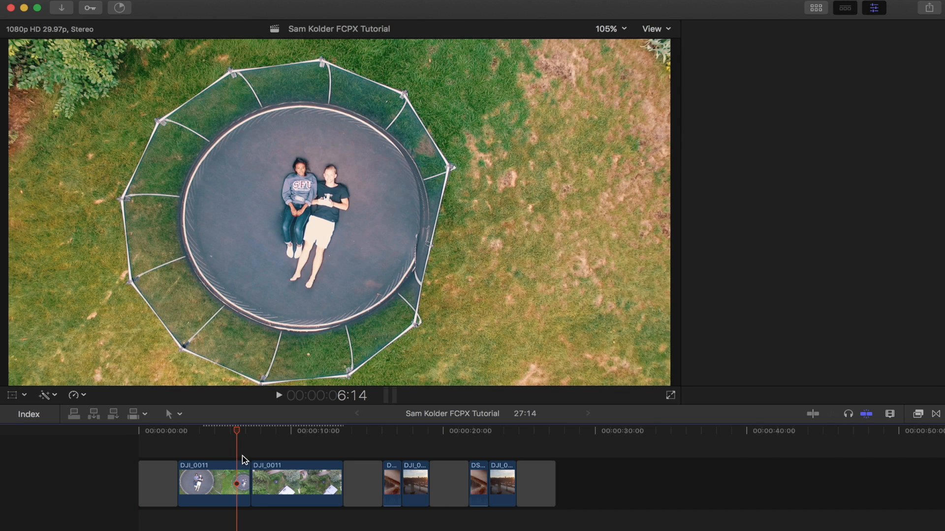
left_click(213, 482)
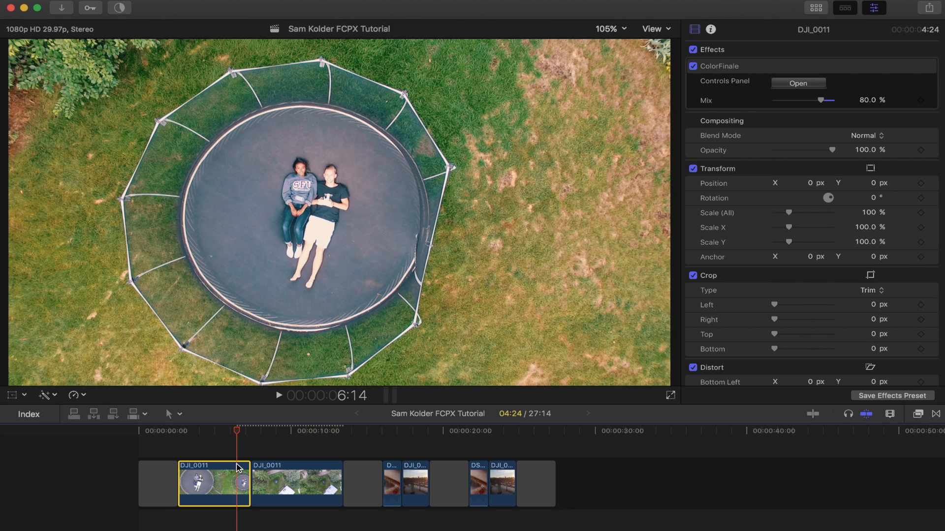
mouse_move(503, 500)
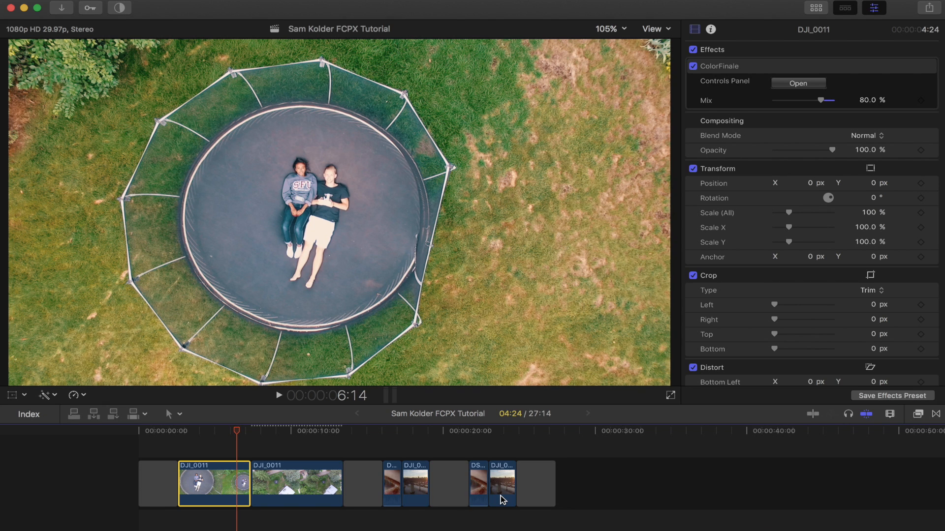
mouse_move(881, 426)
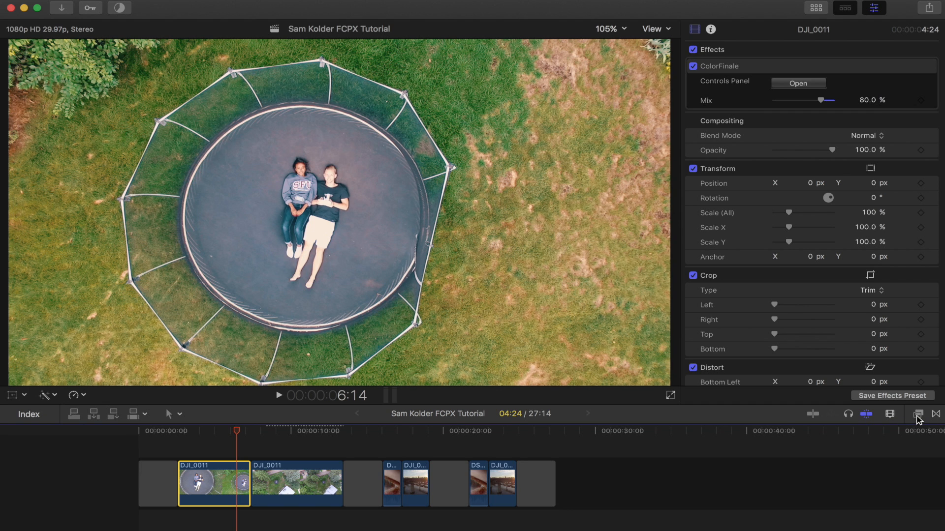
Show the Effects browser scrolled to the Chung Dha Smooth Transitions category.
left_click(919, 414)
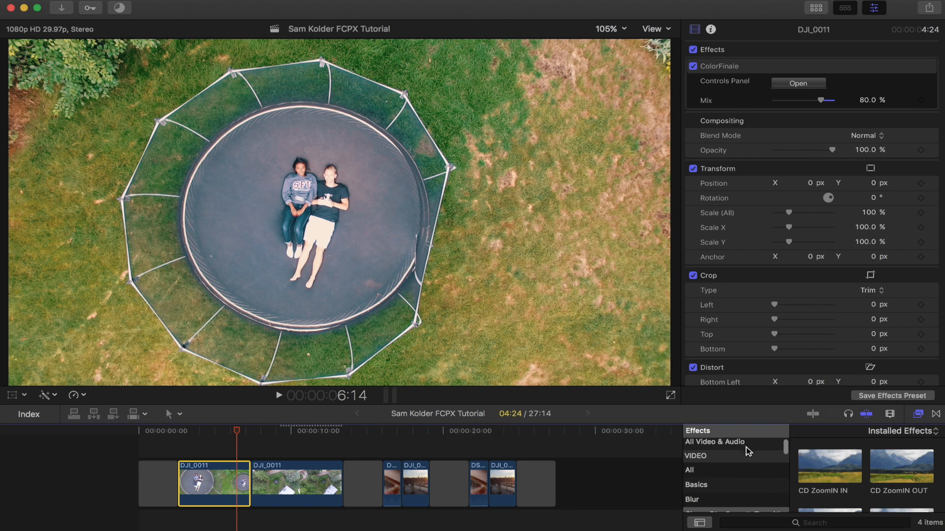
scroll("down", 3)
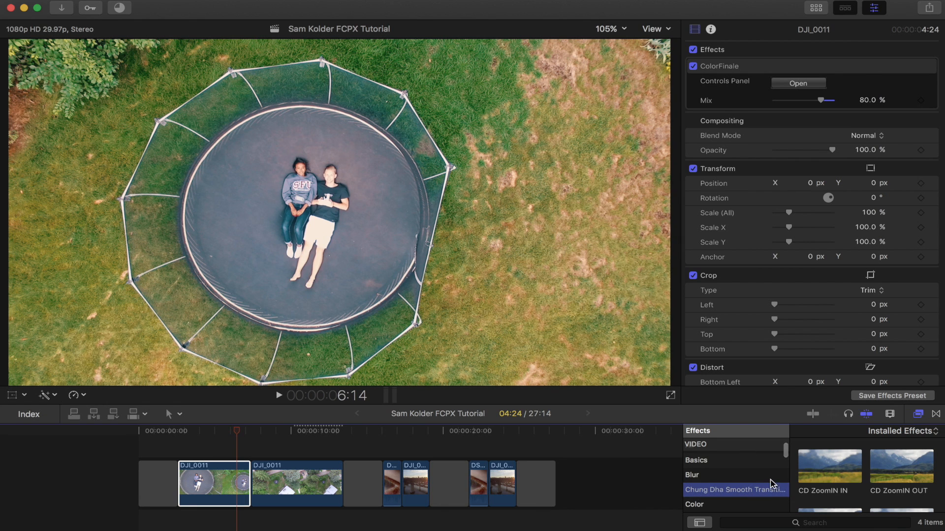
mouse_move(781, 380)
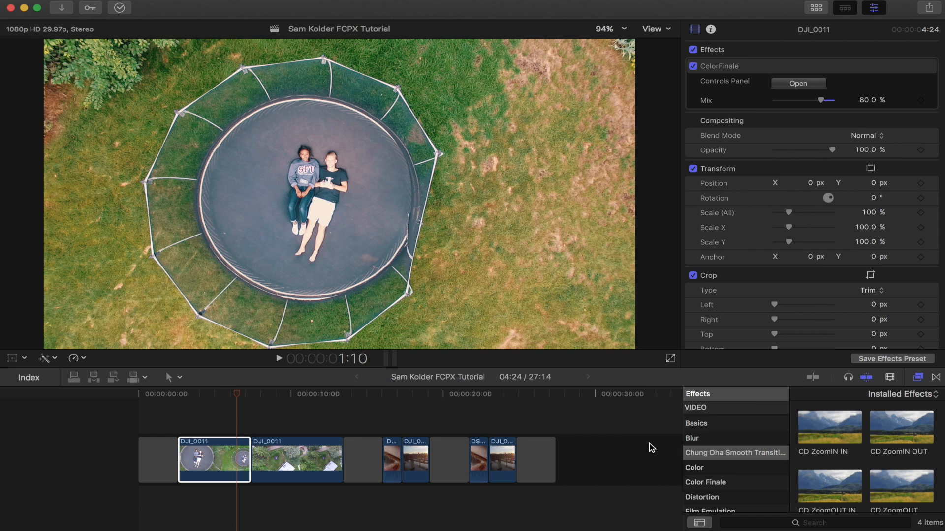
mouse_move(299, 397)
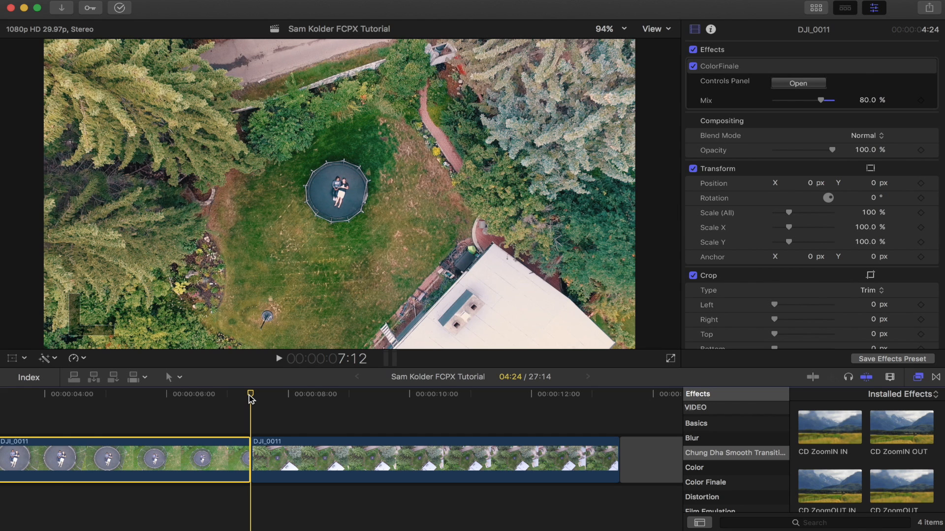
Blade a short extra DJI_0011 piece just before the existing cut.
left_click(271, 394)
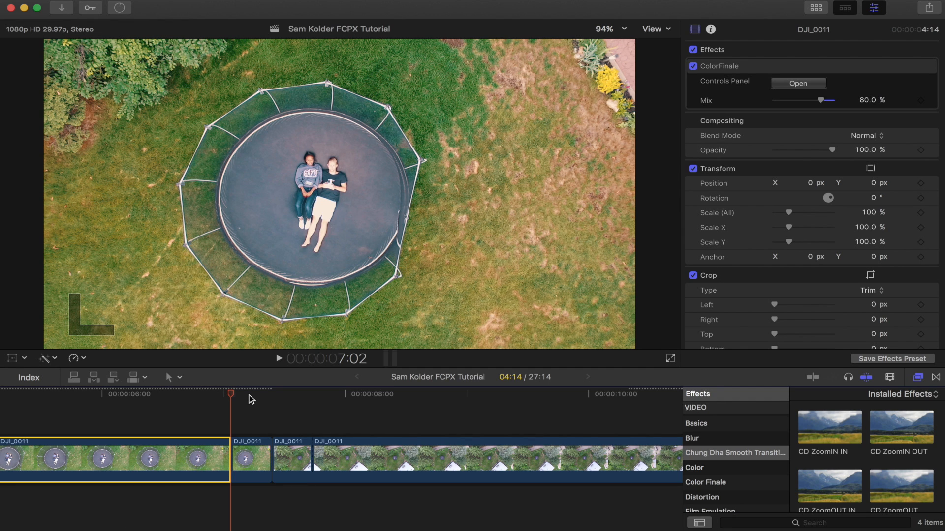
mouse_move(298, 402)
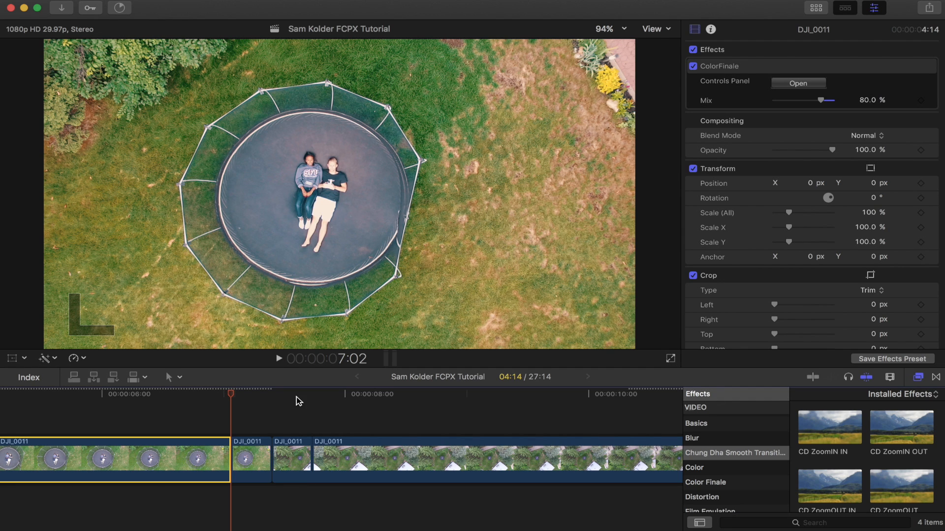
mouse_move(788, 428)
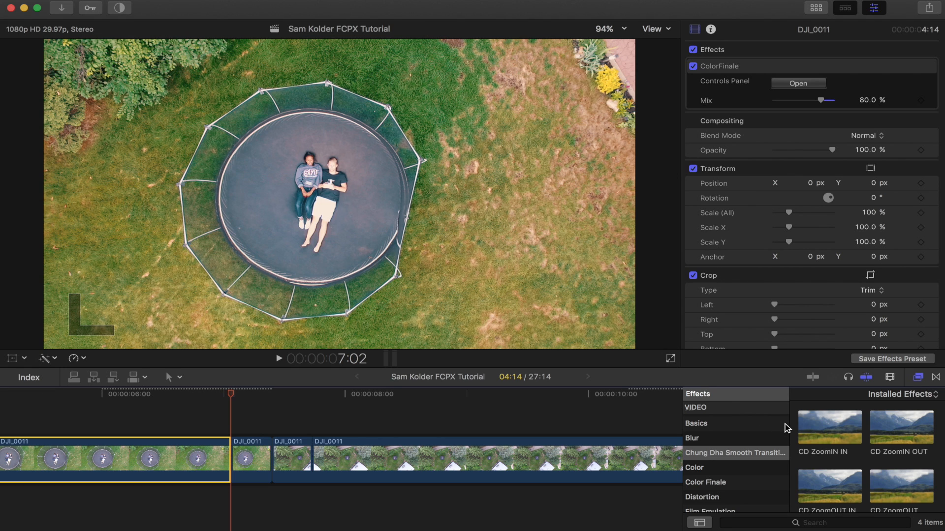
mouse_move(825, 437)
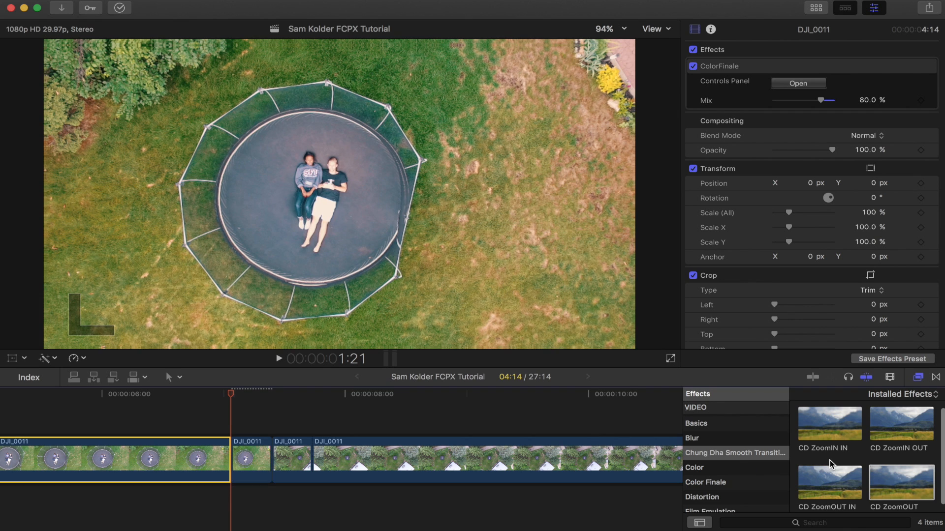
mouse_move(831, 484)
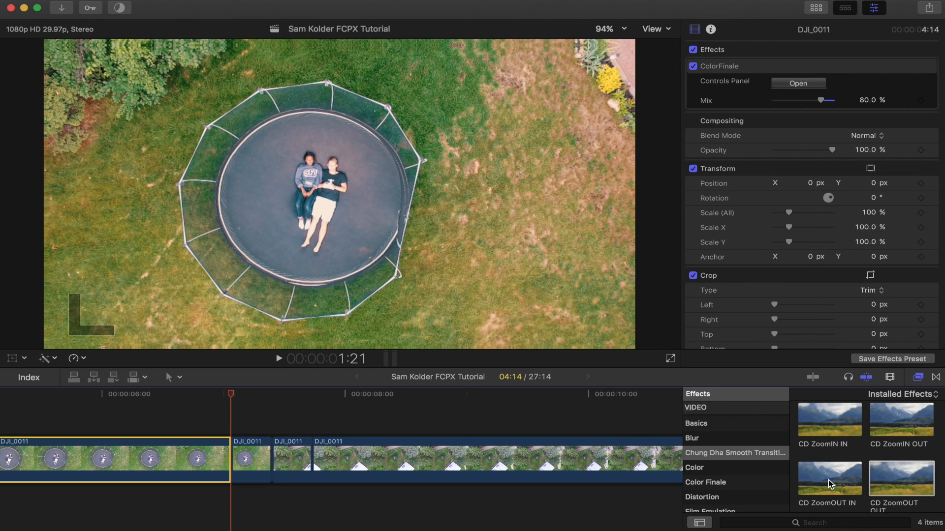
Select the CD ZoomOUT IN effect among the Chung Dha zoom effects.
left_click(830, 479)
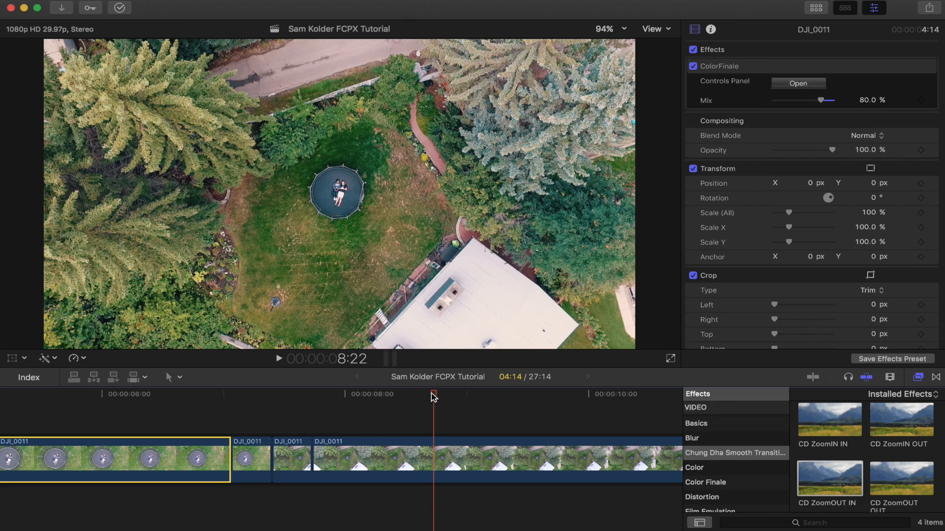
Deselect the first aerial clip and play past the zoom-out into the wider backyard shot.
left_click(229, 393)
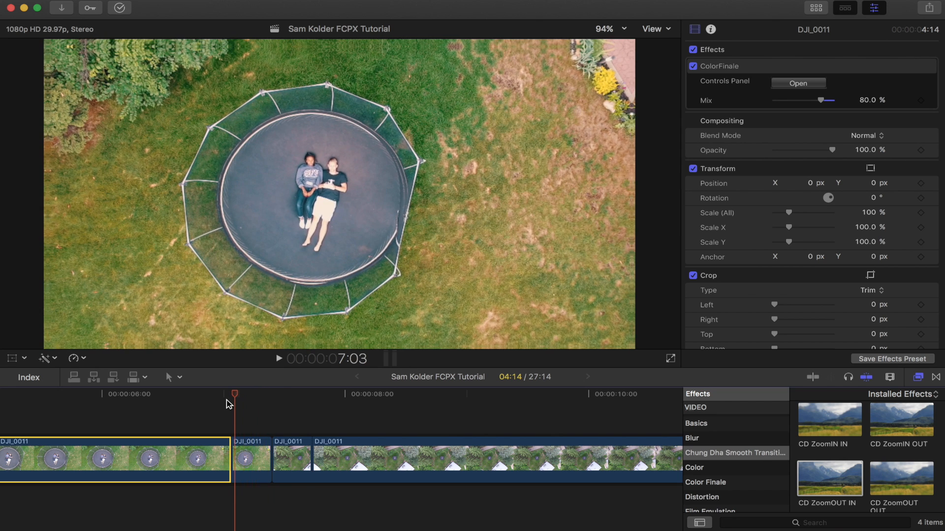
left_click(182, 394)
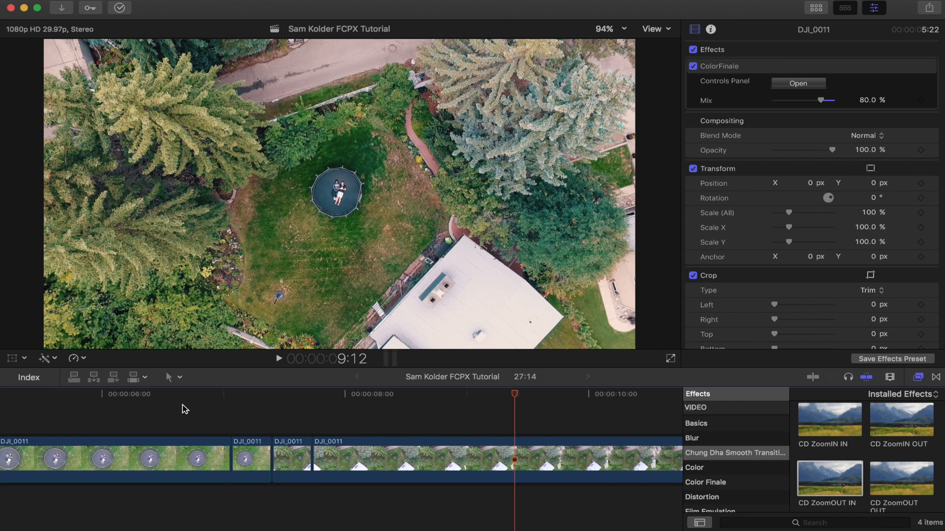
mouse_move(427, 201)
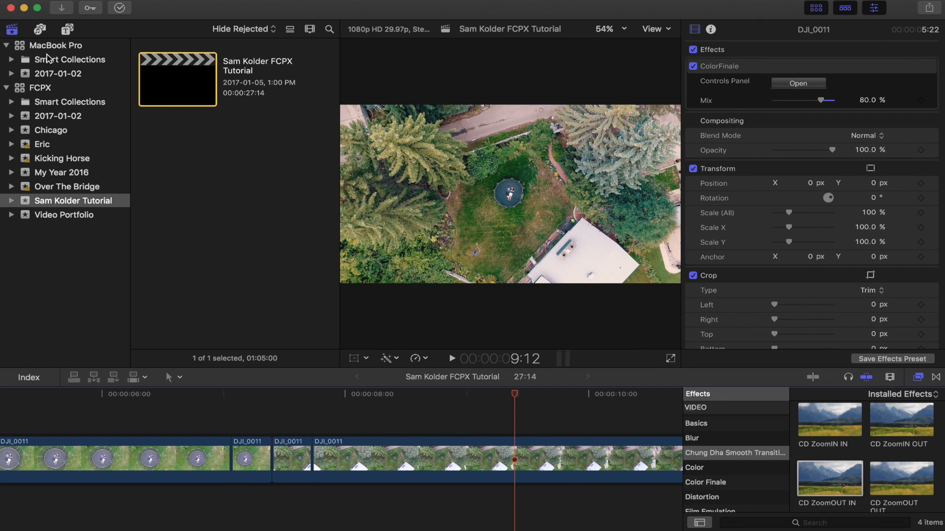
Search Sound Effects for 'whoos' and place Whoosh 02 under the drone zoom-out cut.
left_click(38, 29)
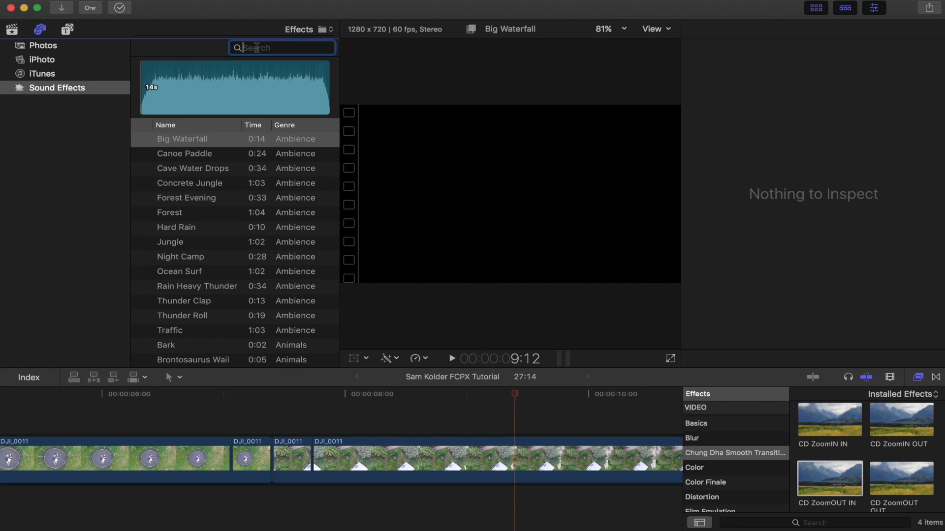
type("whoos")
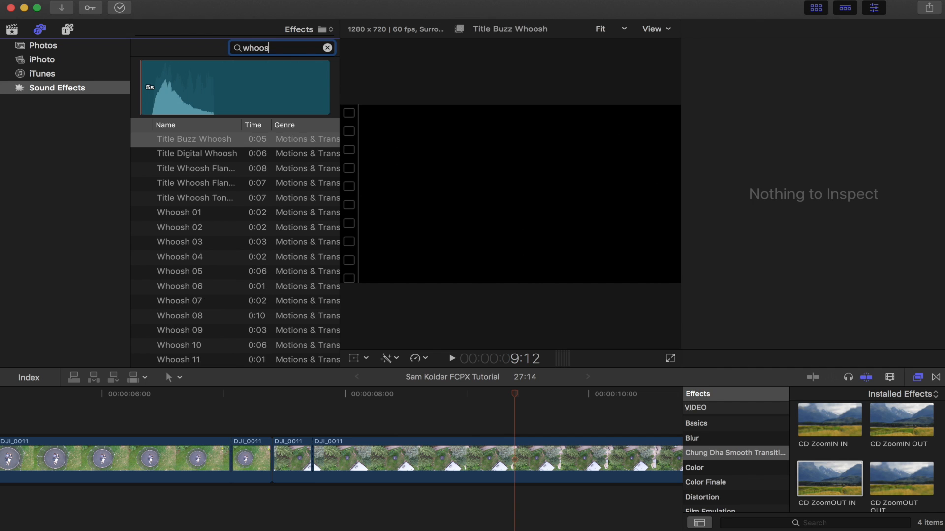
scroll("down", 3)
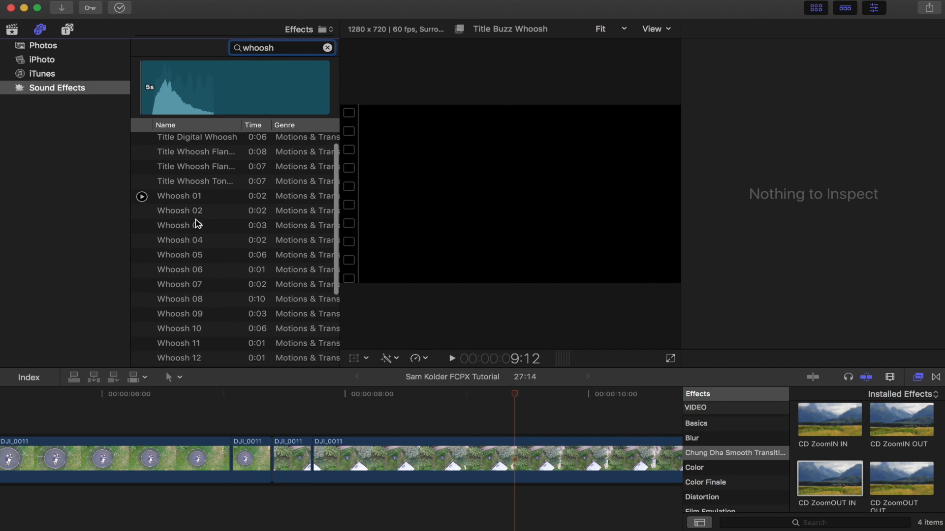
scroll("down", 3)
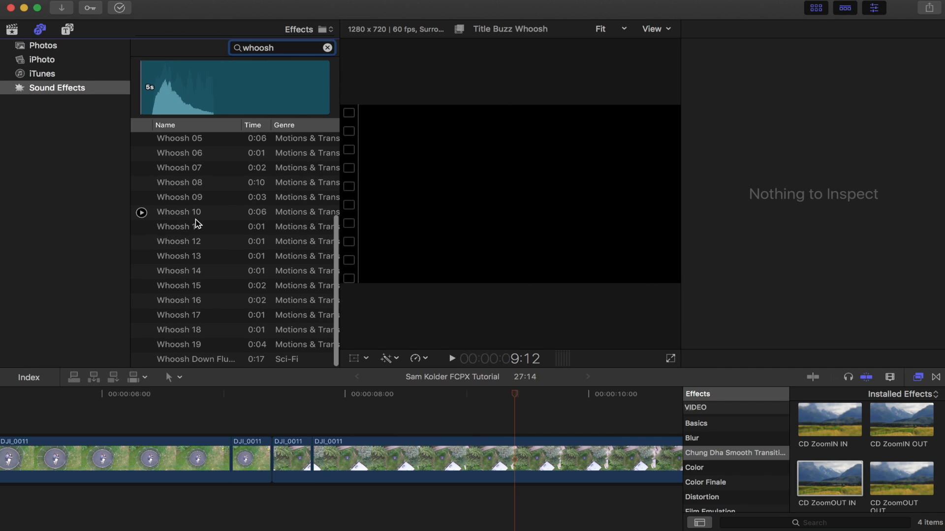
scroll("up", 3)
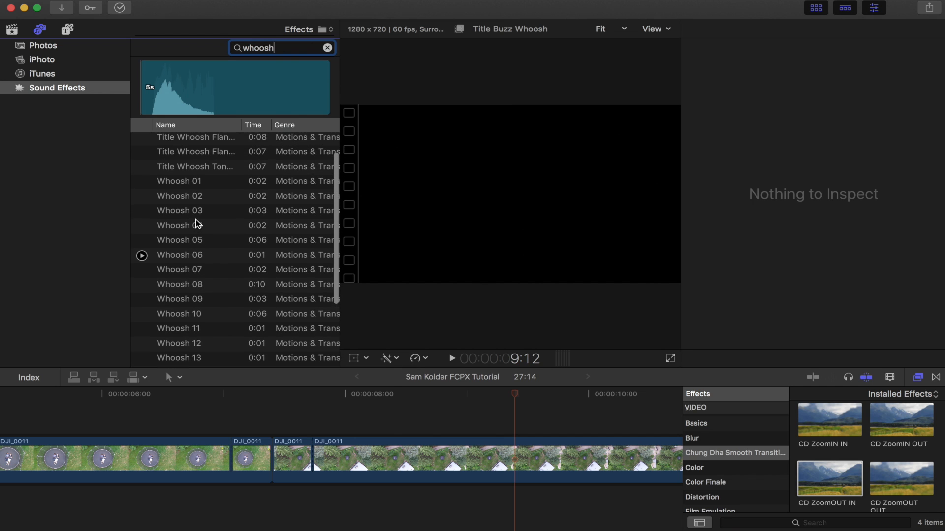
scroll("up", 3)
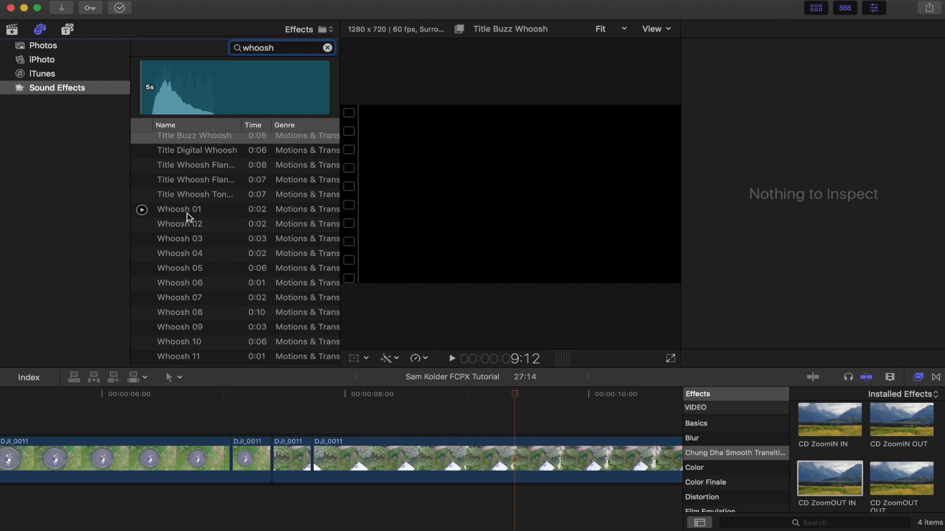
scroll("down", 3)
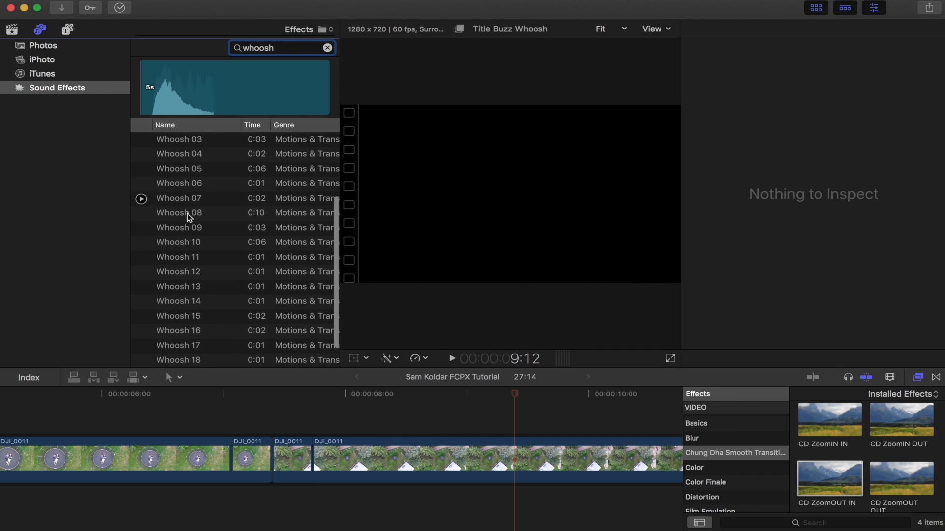
scroll("down", 3)
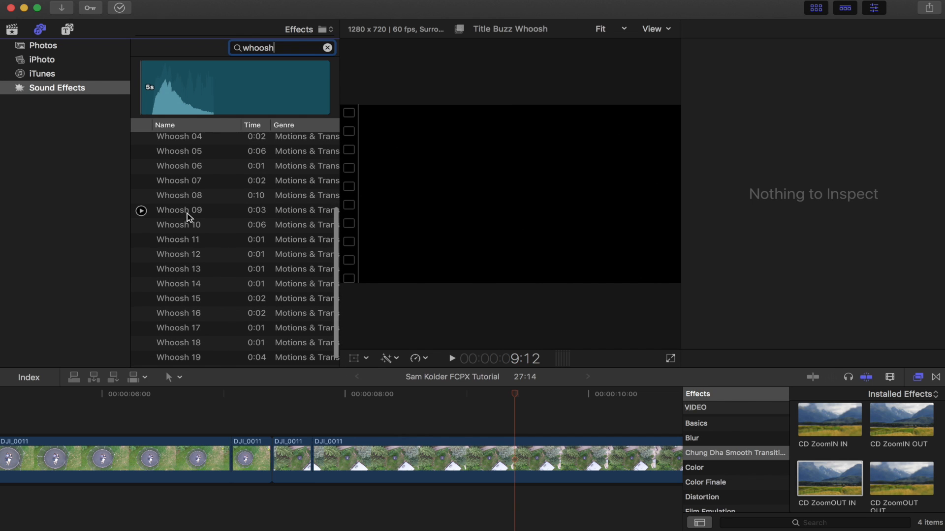
scroll("up", 3)
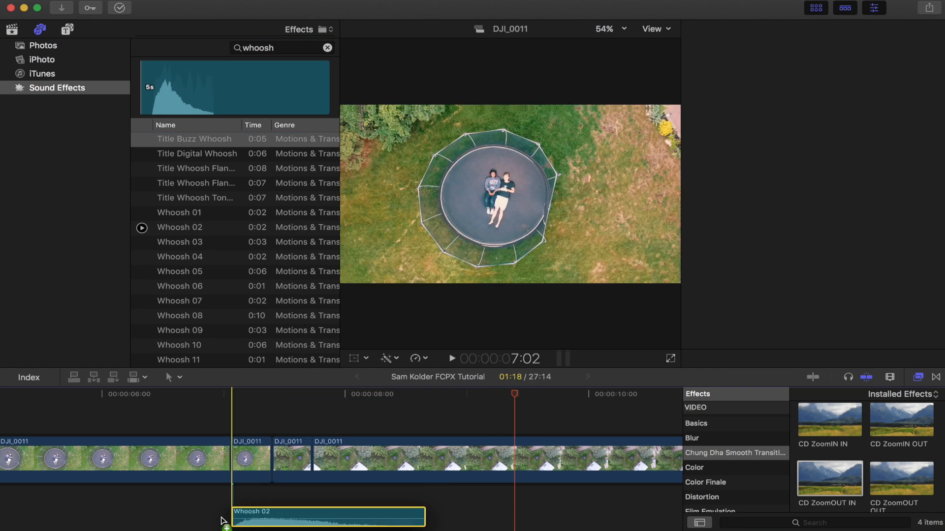
left_click(328, 504)
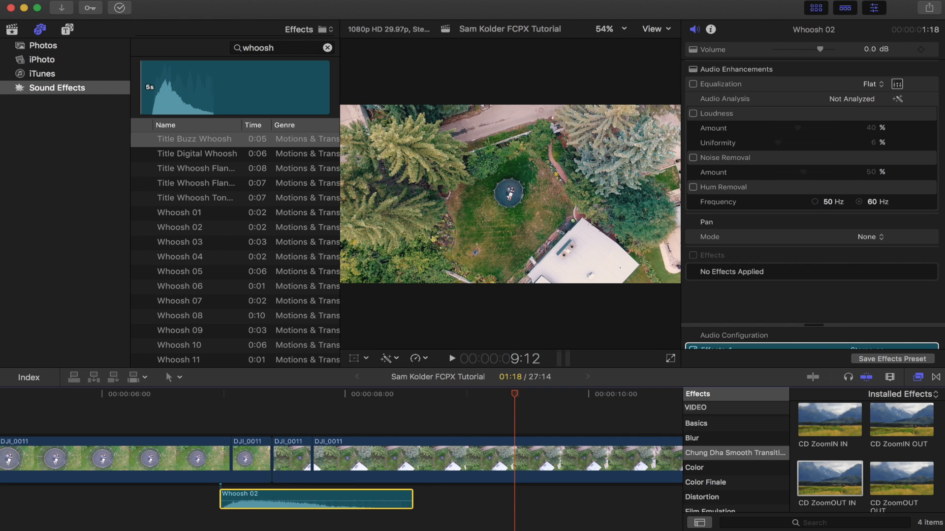
mouse_move(178, 417)
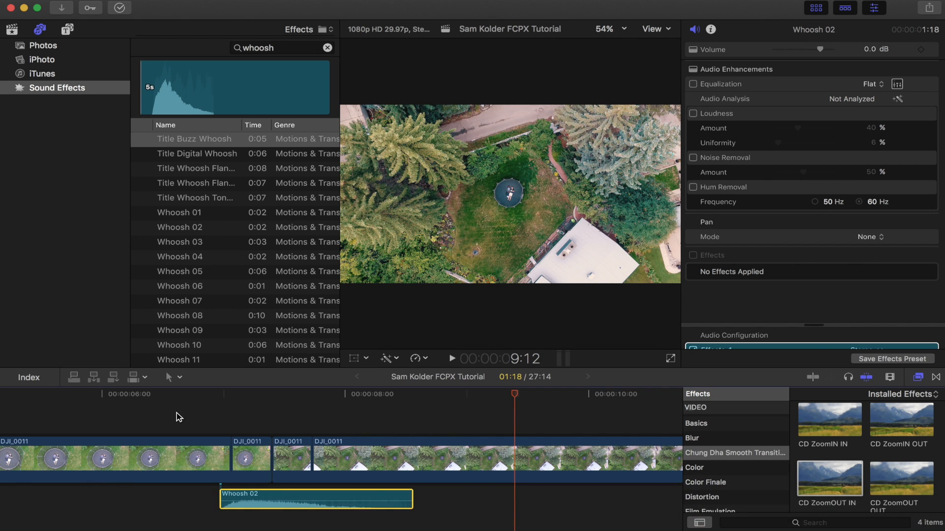
mouse_move(227, 440)
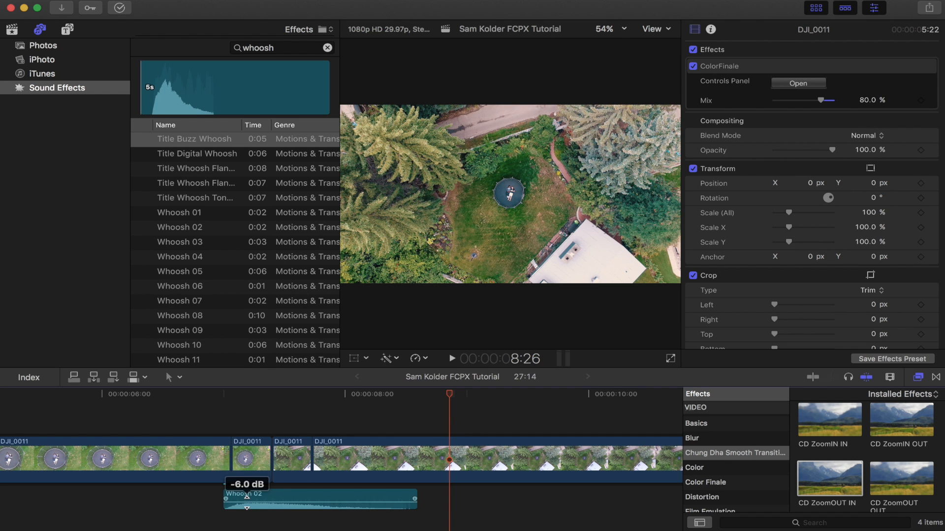
Lower the Whoosh 02 clip's volume to about -6 dB and play it back.
left_click(452, 358)
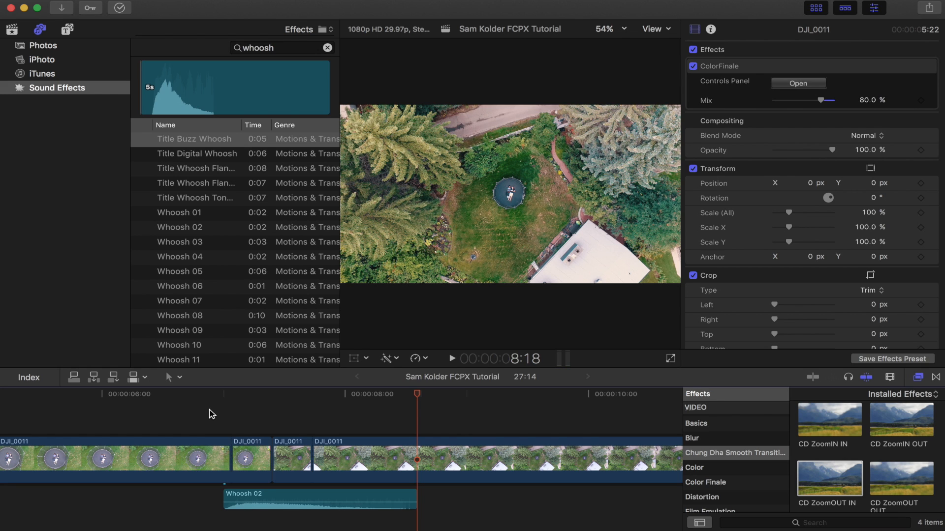
mouse_move(375, 416)
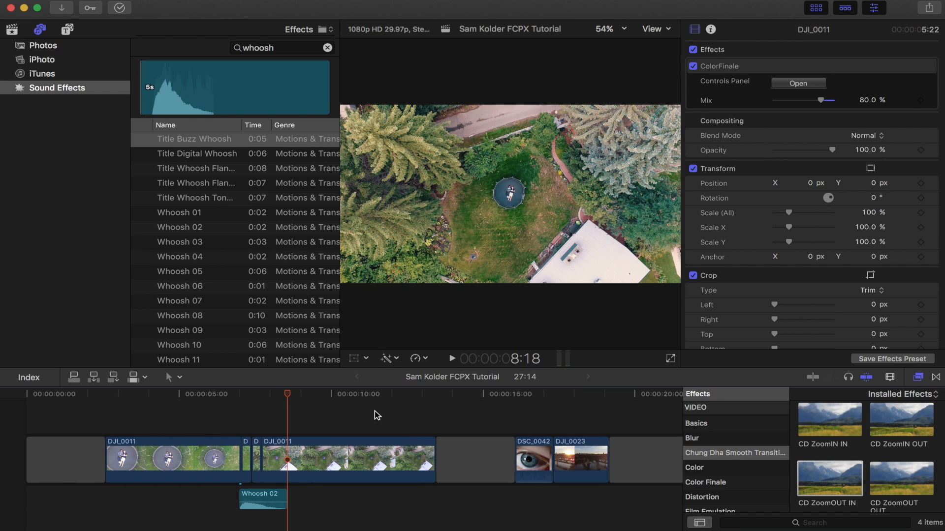
Apply a Cross Dissolve to the cut between the DSC_0042 eye clip and DJI_0023 bridge clip.
scroll("right", 3)
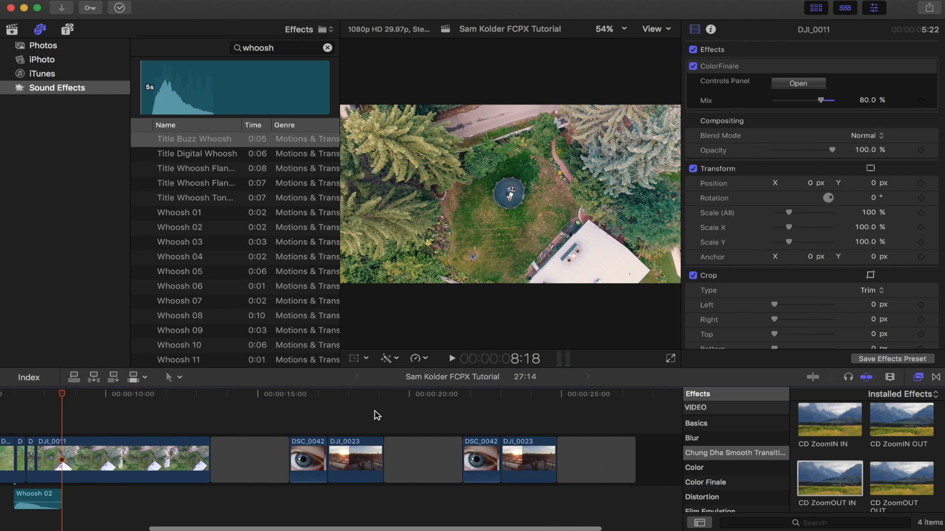
mouse_move(943, 380)
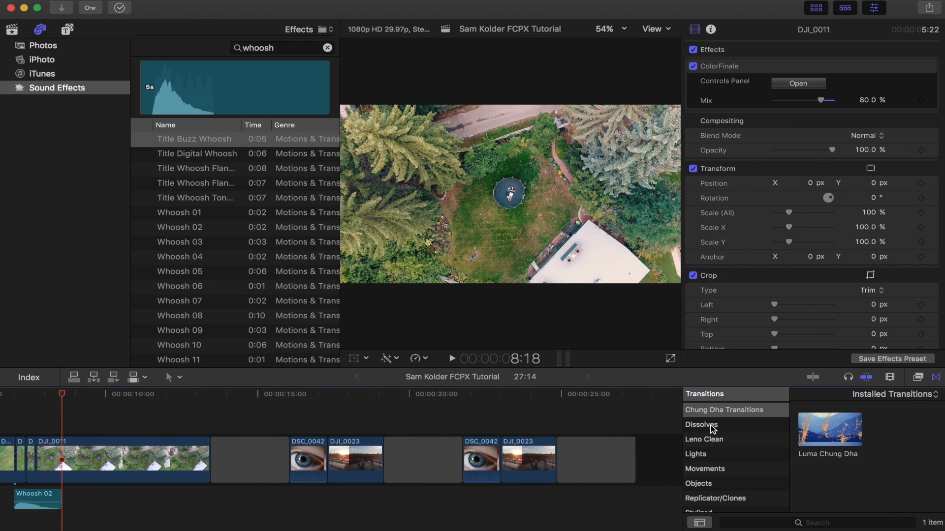
left_click(702, 425)
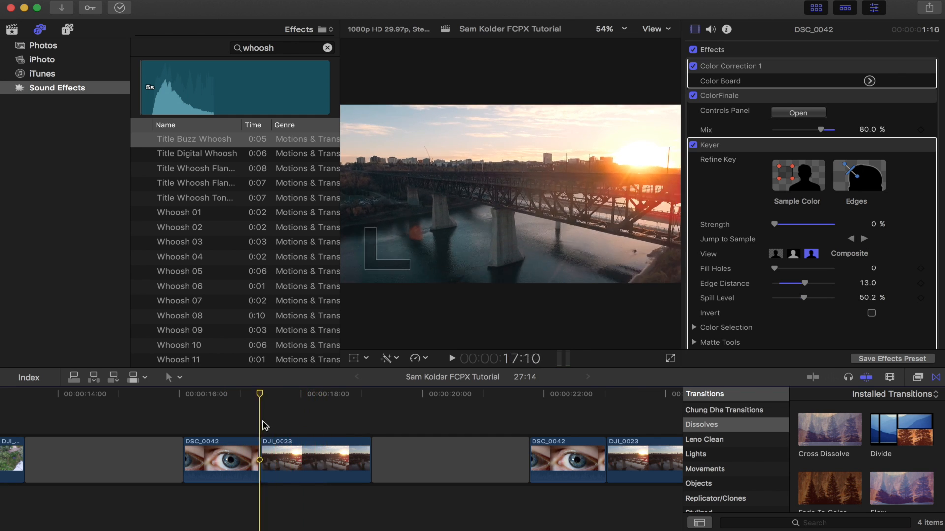
left_click(313, 460)
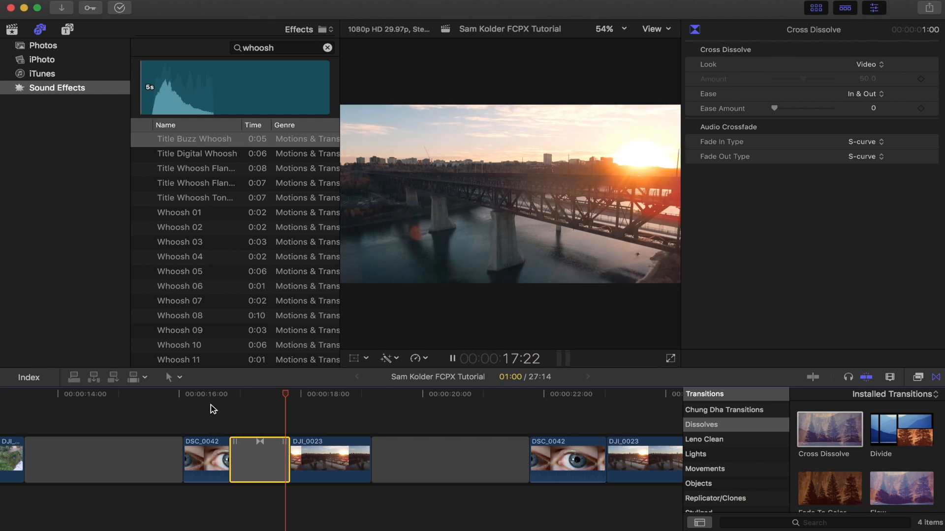
Change the cross dissolve's look to Highlights with ease 75.
left_click(307, 393)
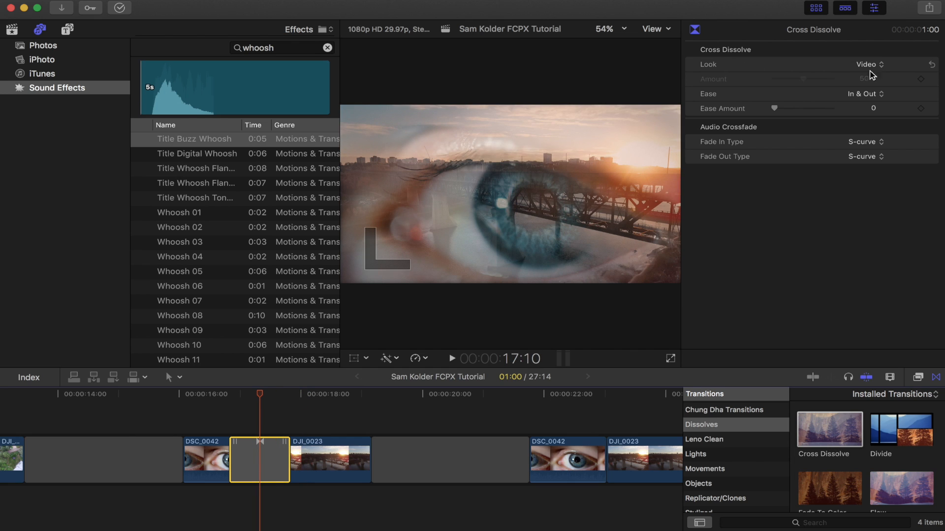
left_click(868, 65)
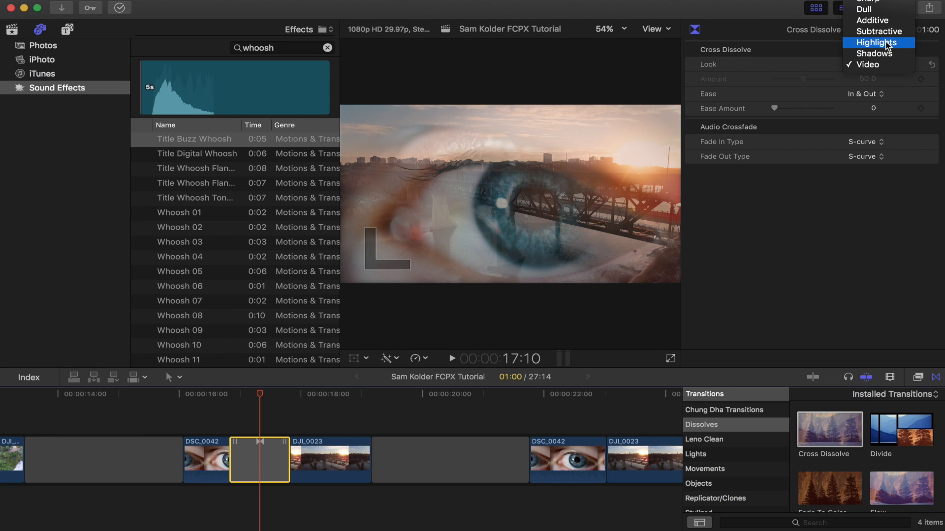
mouse_move(890, 54)
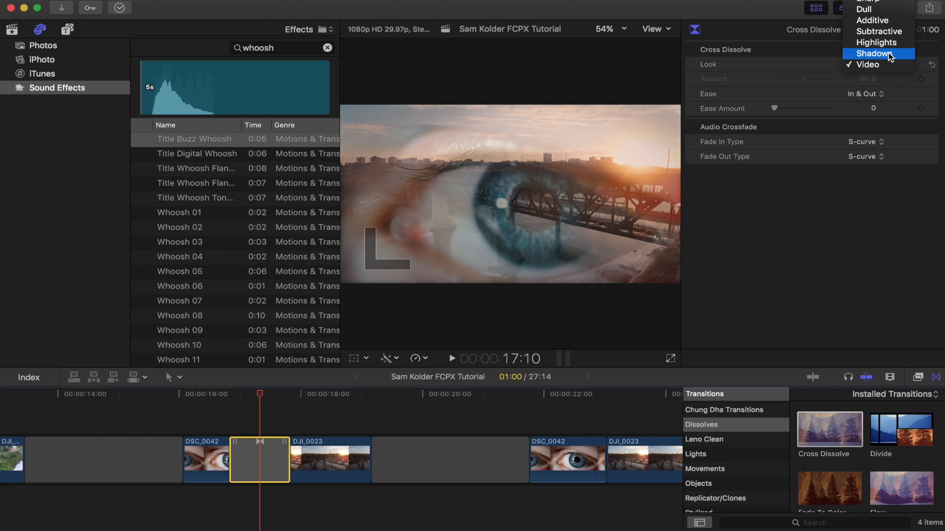
left_click(876, 43)
type("75")
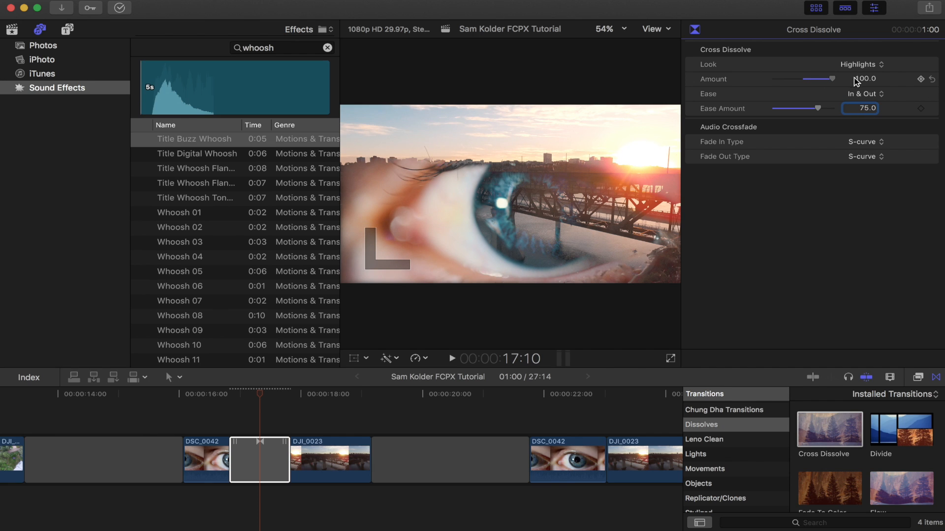
mouse_move(919, 77)
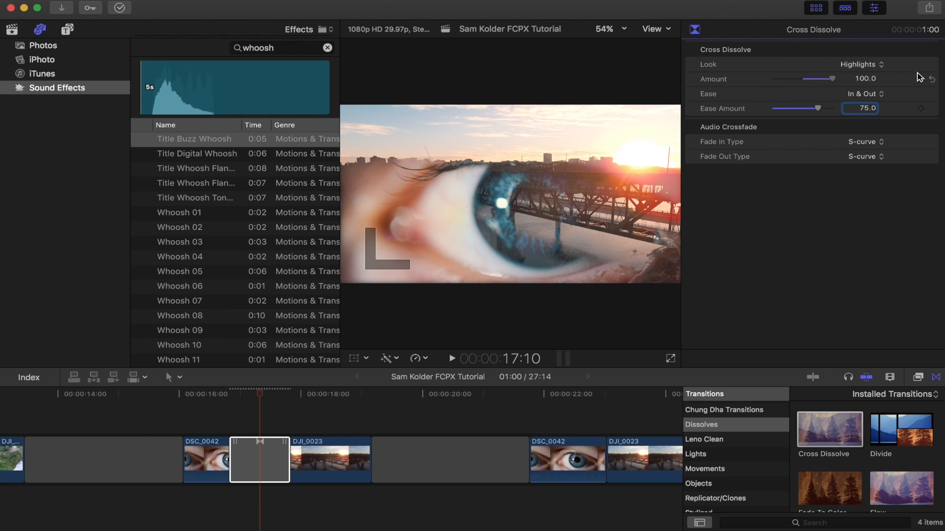
mouse_move(858, 83)
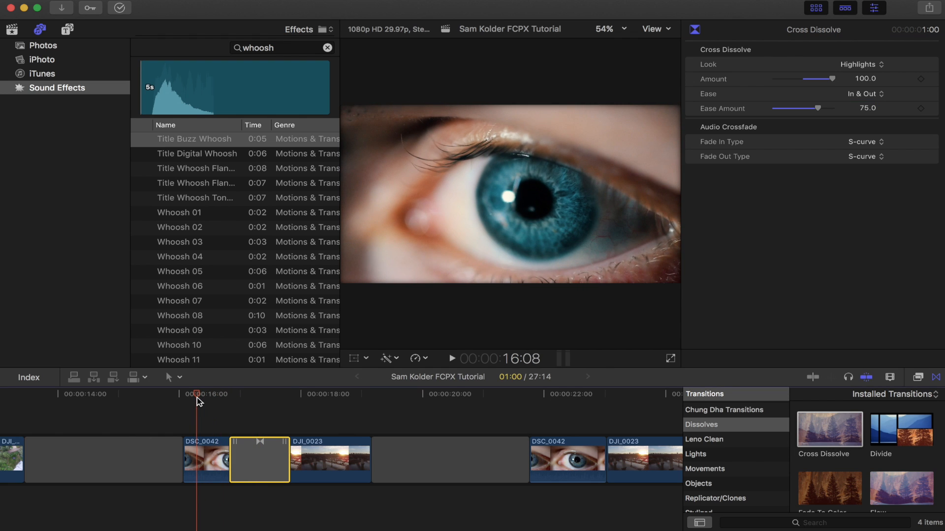
Shorten the dissolve to 15 frames and replay it from the eye clip.
left_click(452, 358)
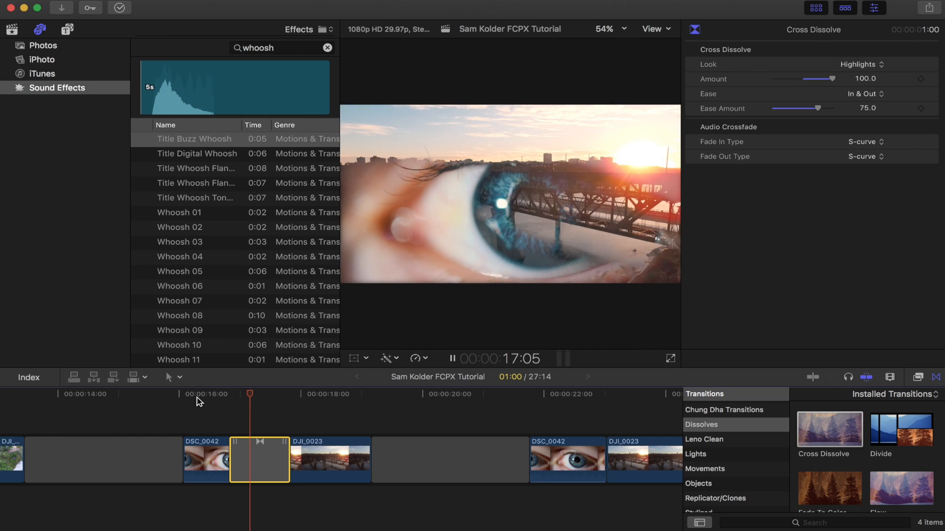
left_click(452, 358)
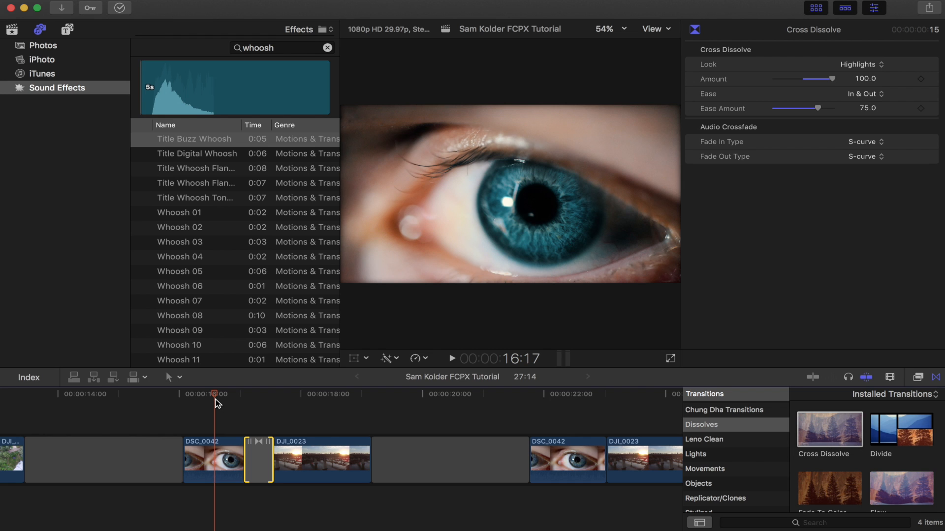
left_click(452, 358)
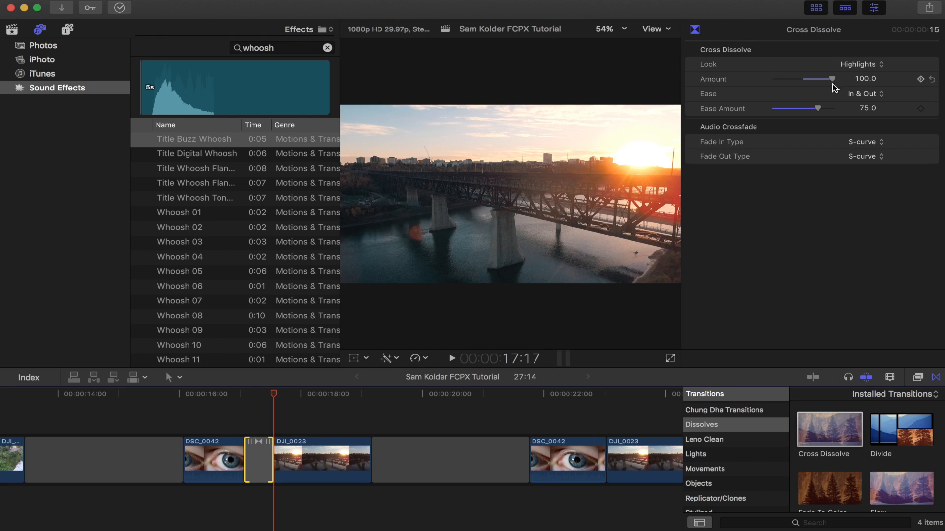
Switch the eye-to-bridge dissolve's Look to Shadows and preview it playing into the bridge shot.
left_click(863, 65)
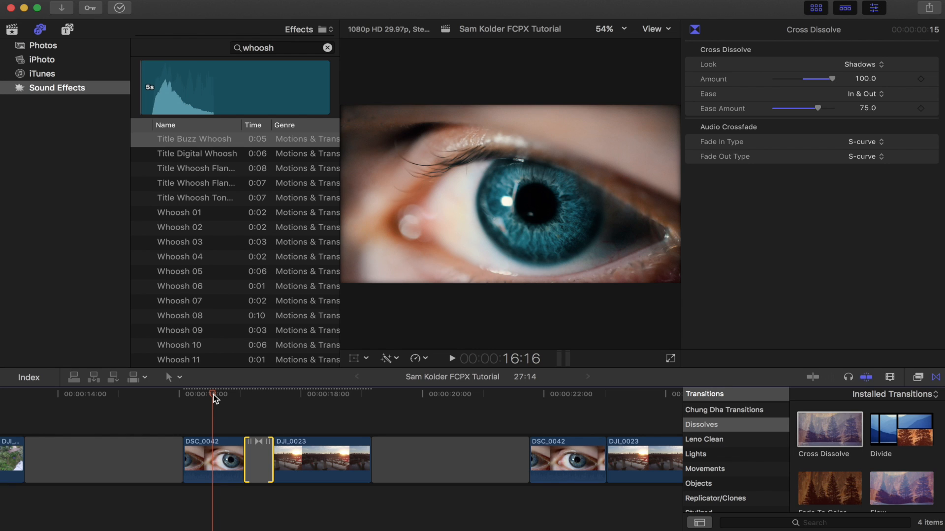
left_click(451, 358)
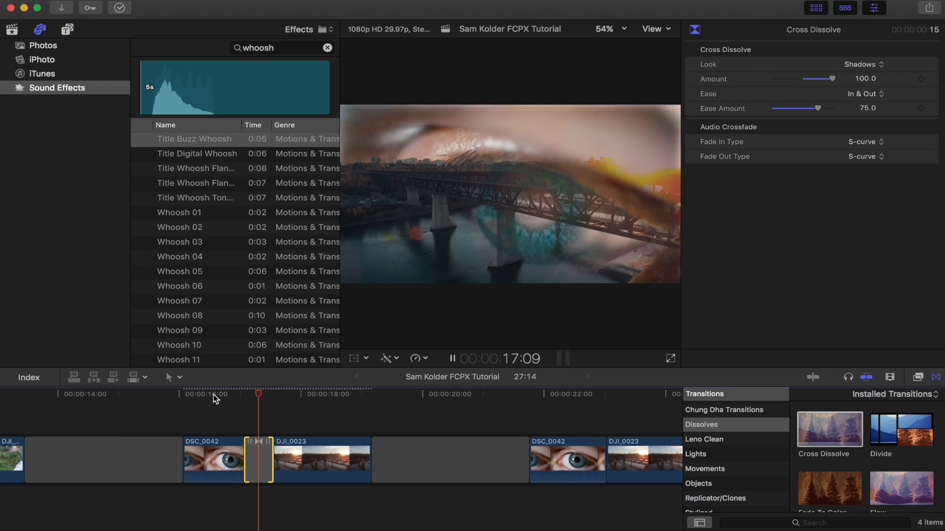
left_click(291, 395)
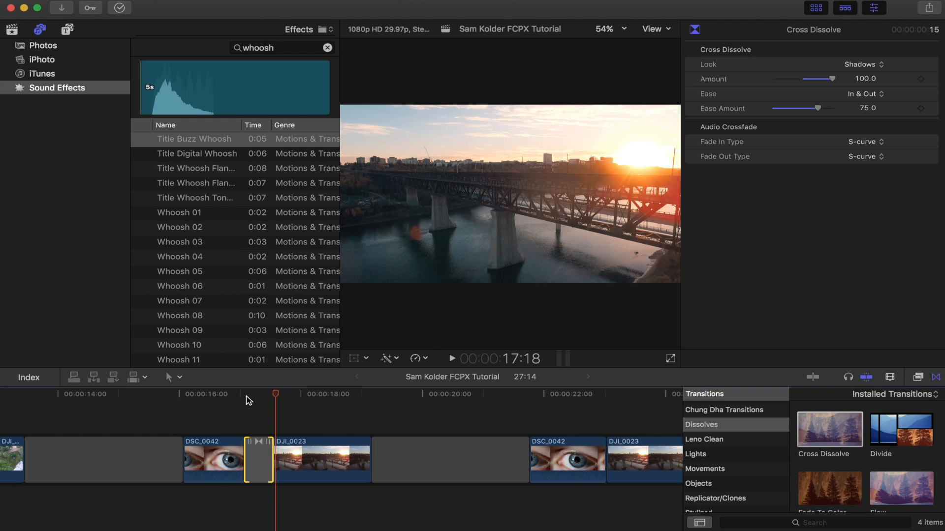
Drop a Luma Chung Dha transition between DSC_0042 and DJI_0023, keeping the Dark to Light fade.
scroll("right", 3)
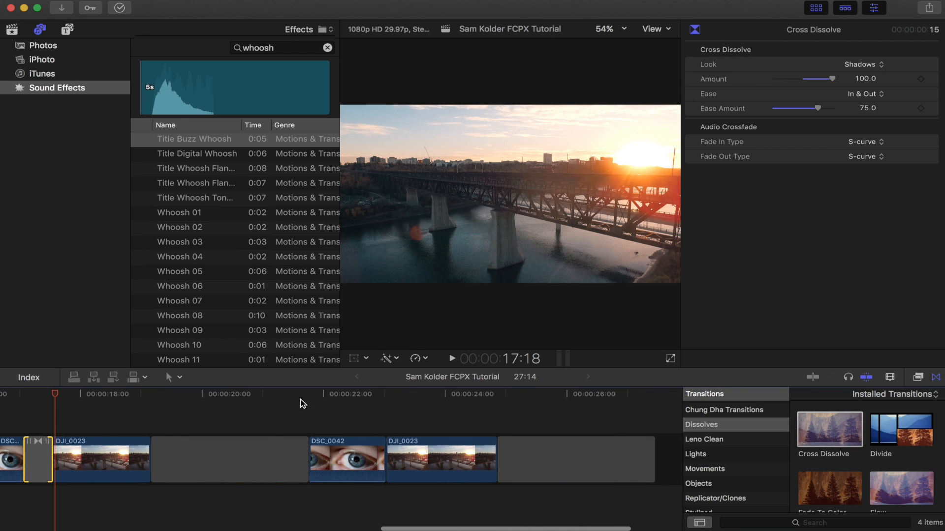
left_click(724, 409)
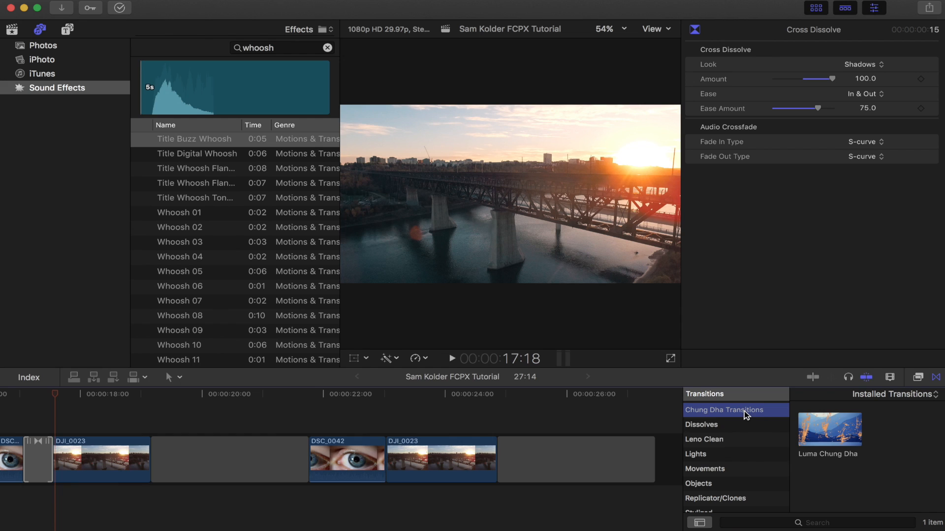
mouse_move(821, 434)
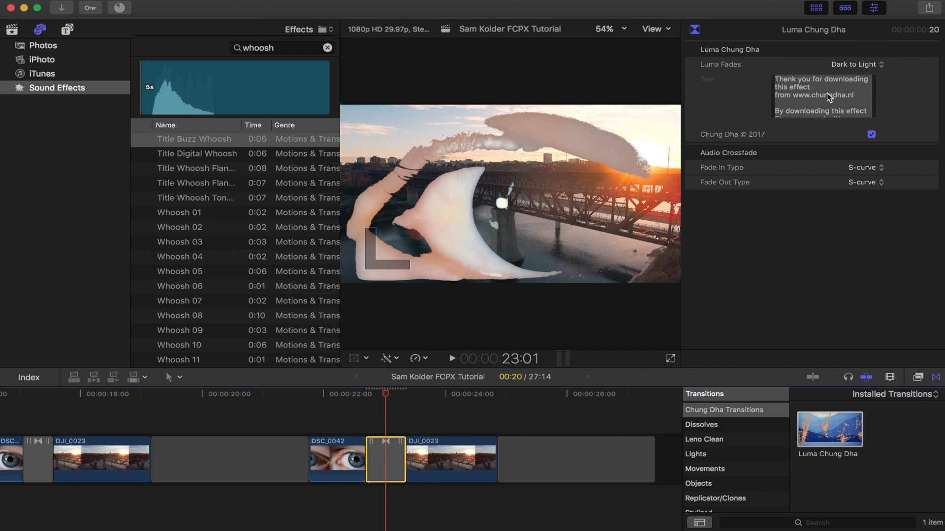
left_click(858, 65)
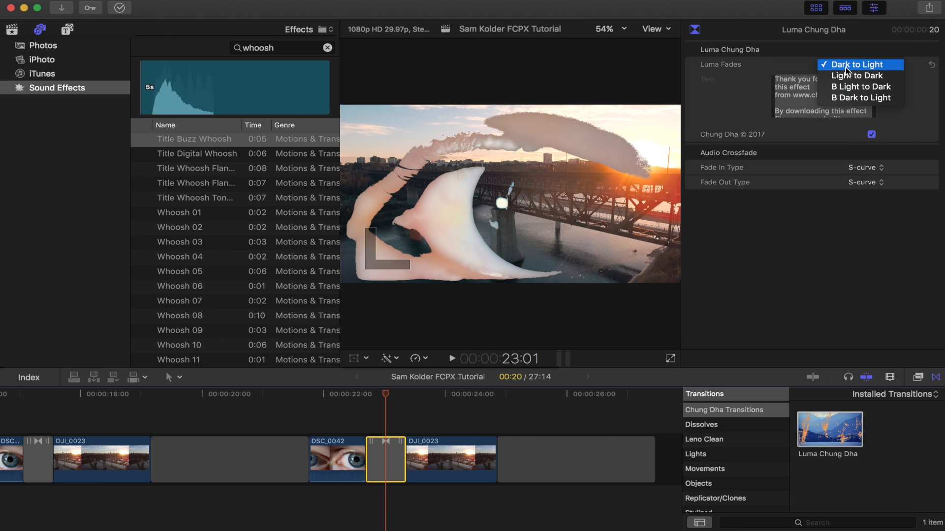
left_click(858, 65)
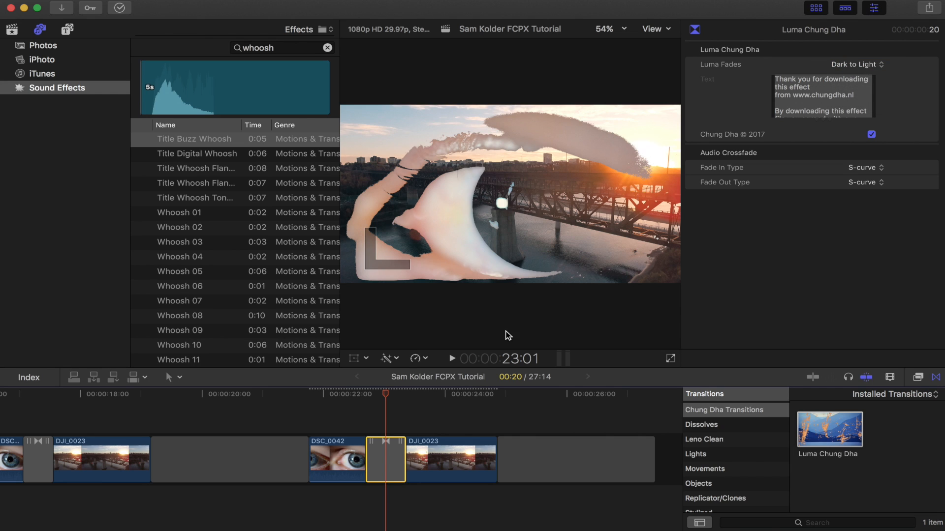
mouse_move(327, 418)
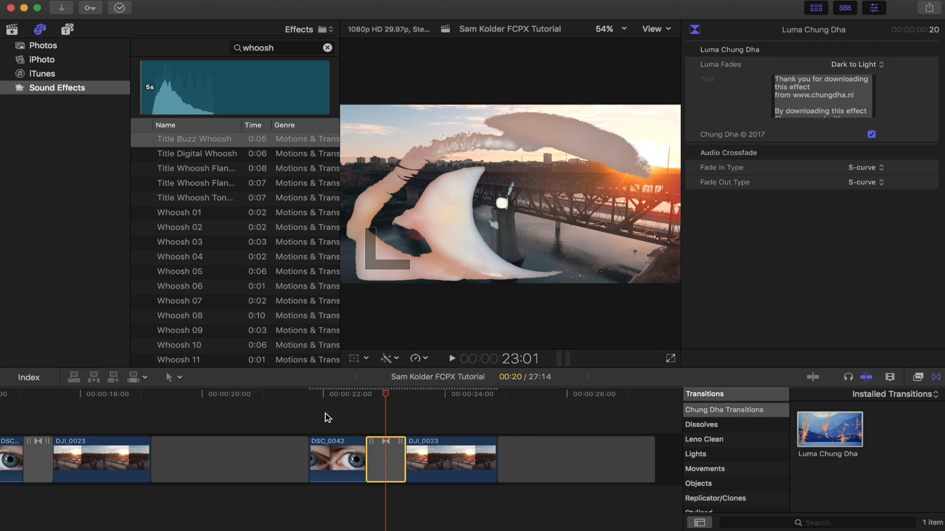
Inspect the second eye clip, the bridge clip, and the luma transition's fade modes.
left_click(337, 460)
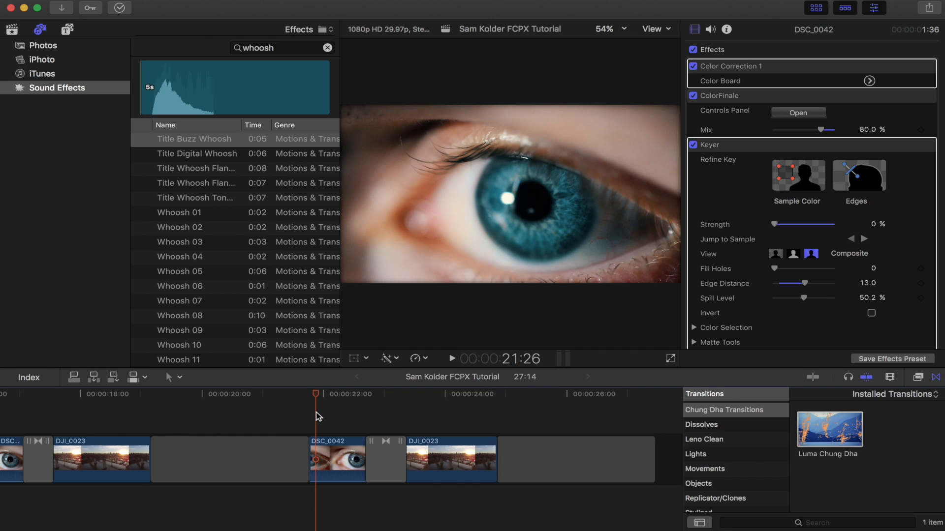
left_click(451, 358)
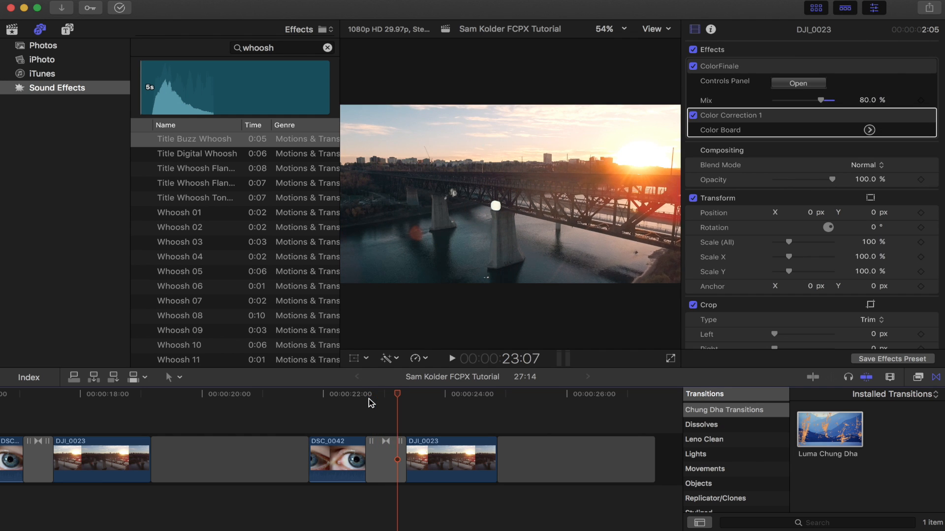
left_click(385, 460)
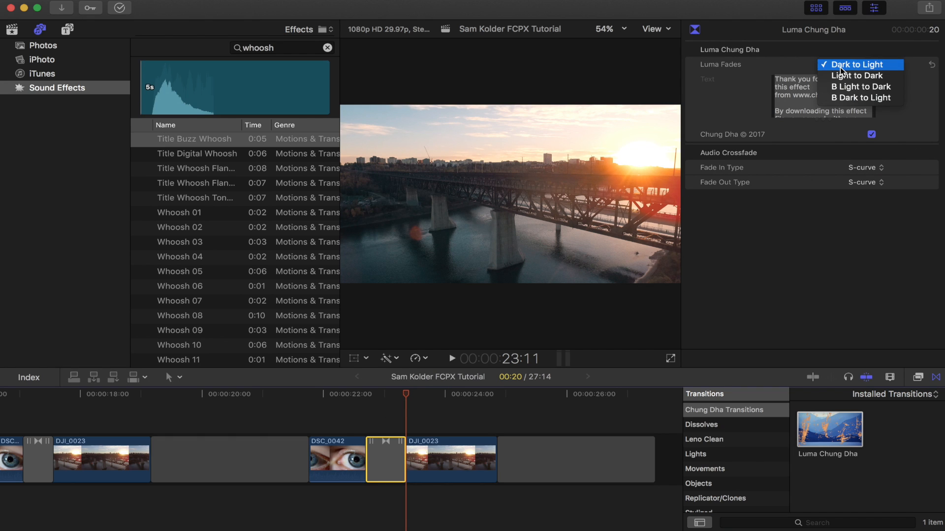
Try Light to Dark and B Light to Dark fades, then settle on B Dark to Light.
left_click(855, 76)
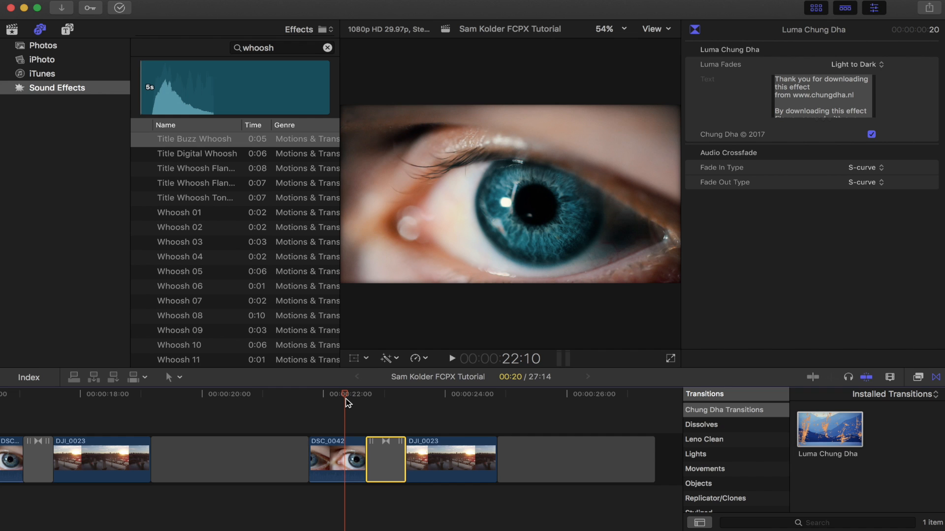
left_click(452, 358)
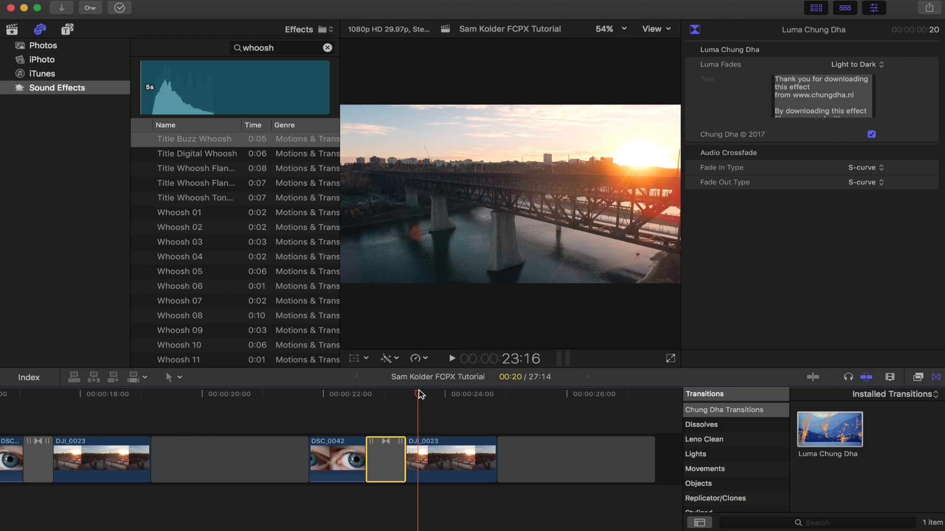
left_click(855, 65)
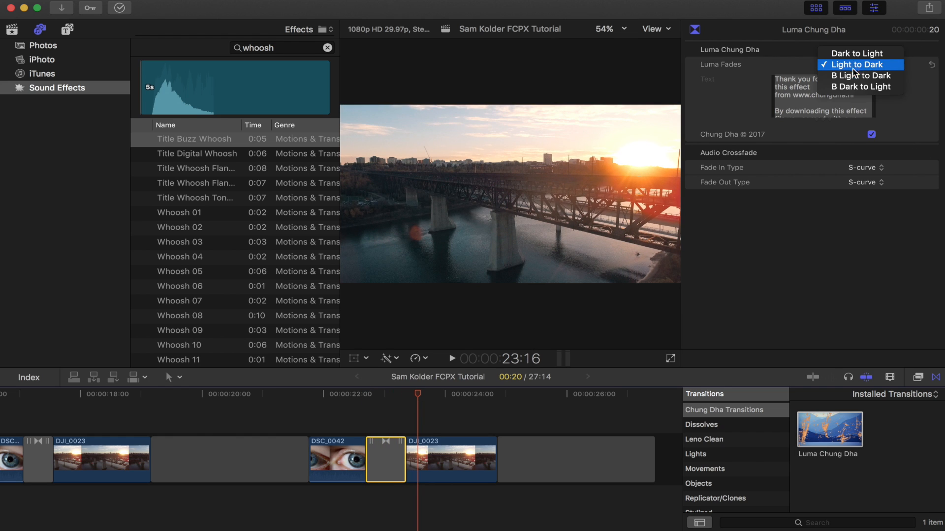
left_click(864, 76)
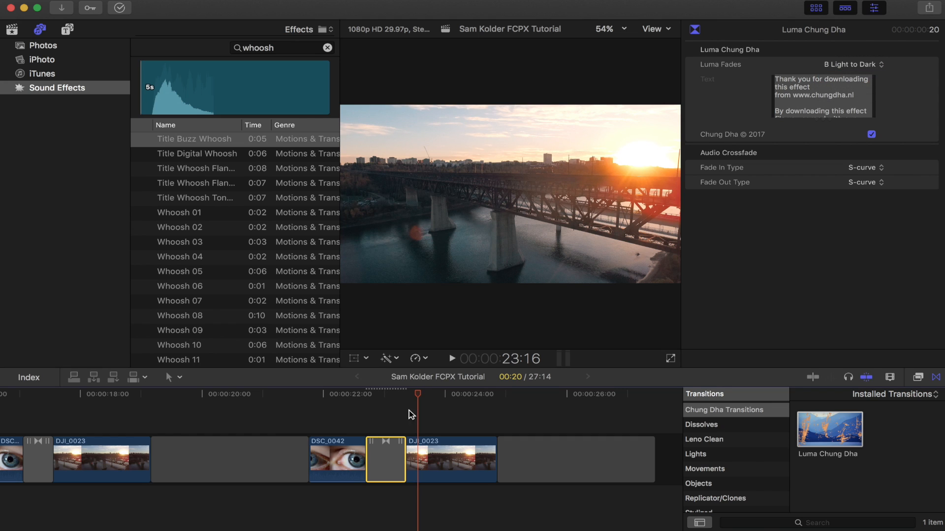
mouse_move(420, 400)
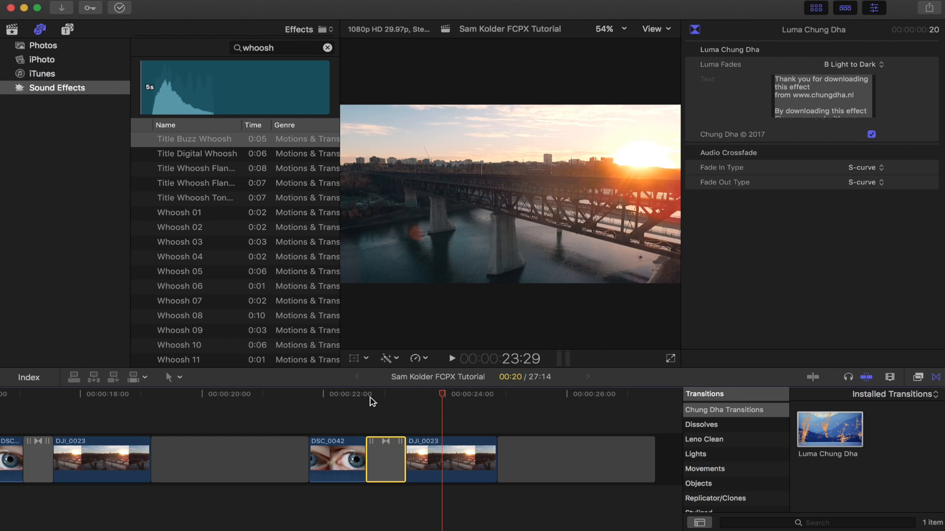
left_click(337, 460)
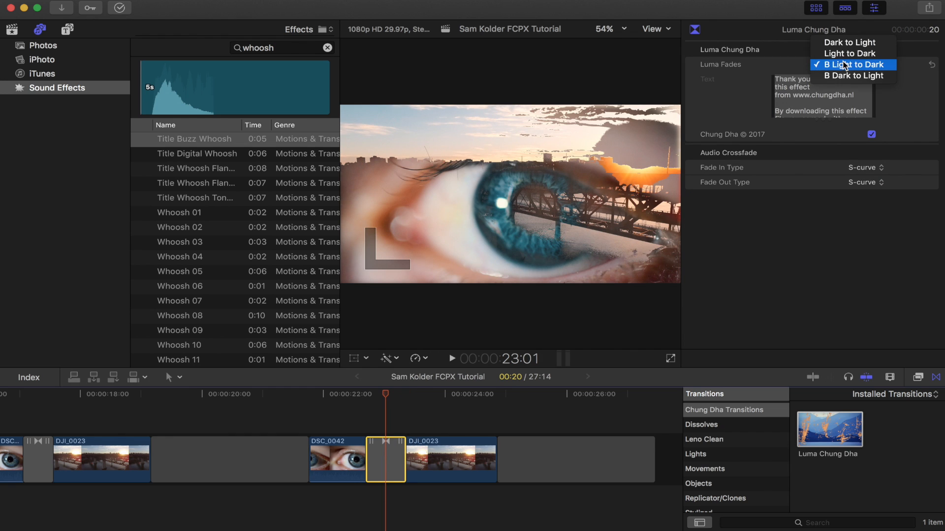
left_click(853, 65)
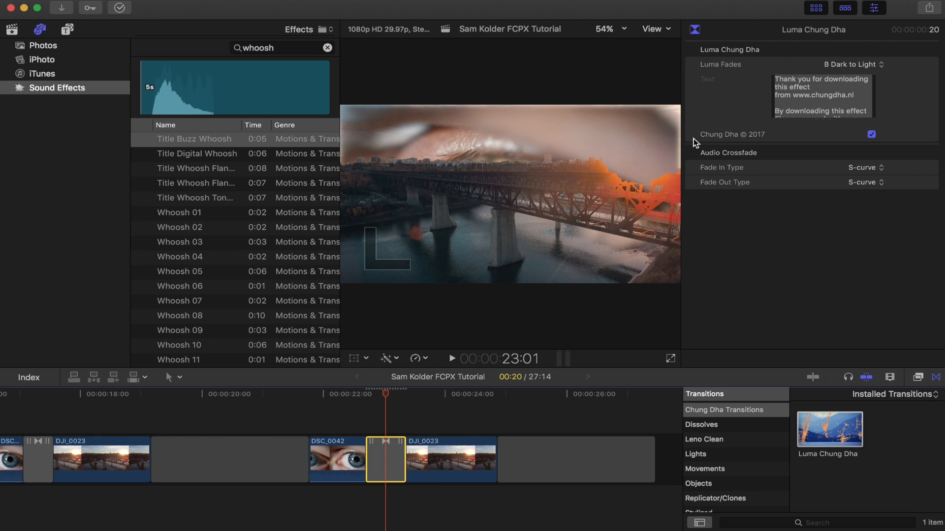